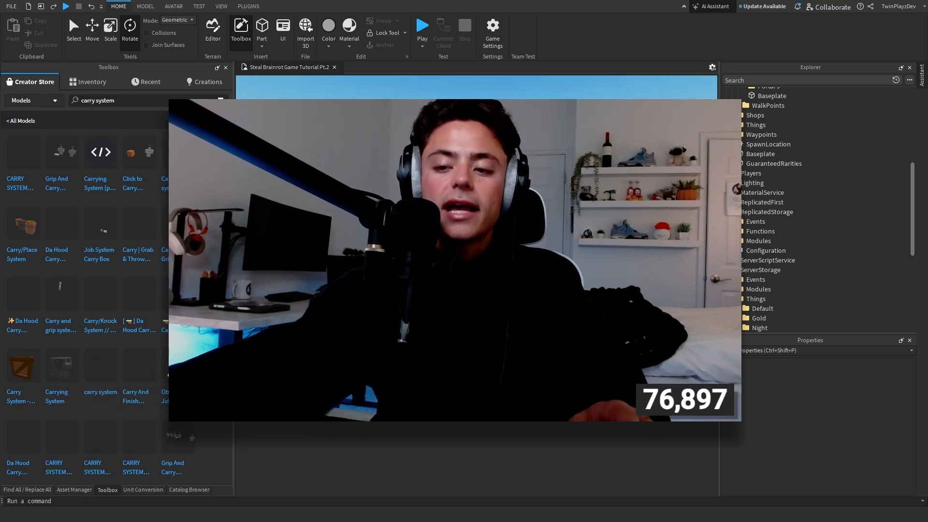
# - Search the Explorer hierarchy for 'index', clear it, and inspect the Numbers module
pyautogui.click(422, 26)
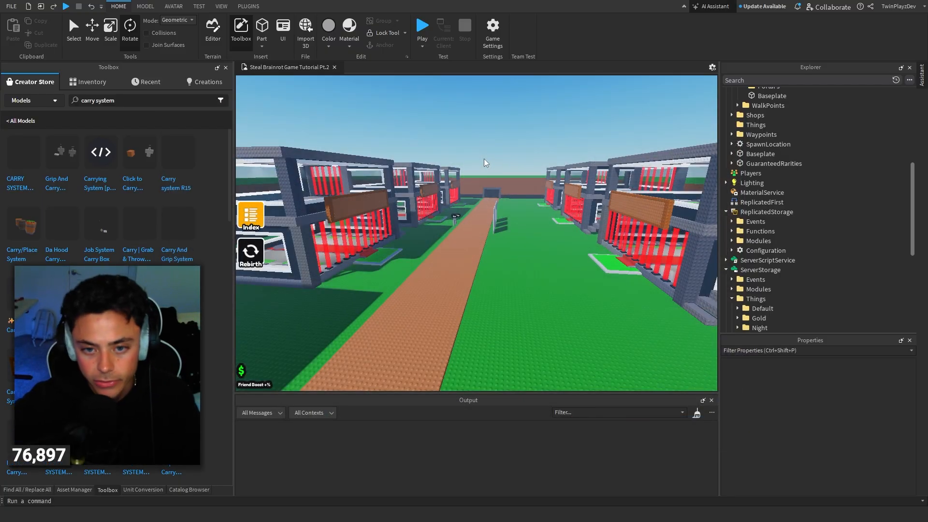
pyautogui.click(806, 80)
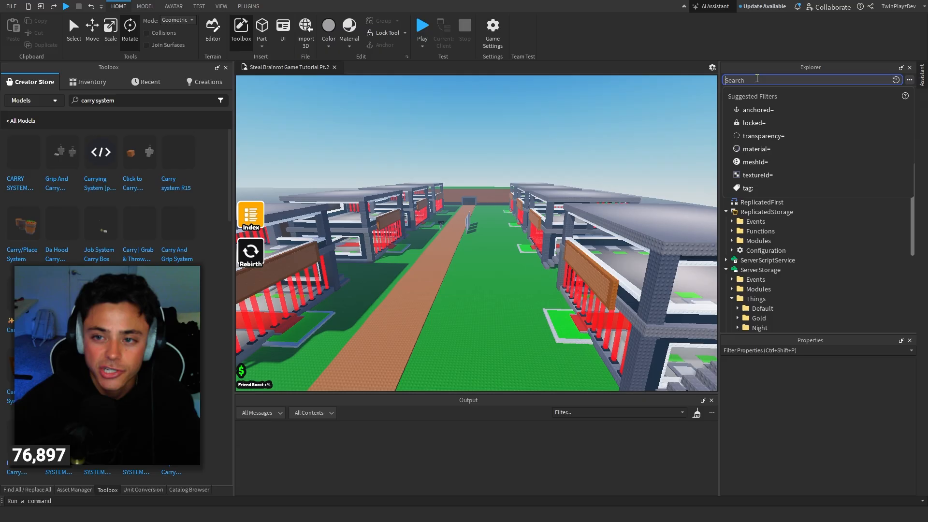
pyautogui.write('index')
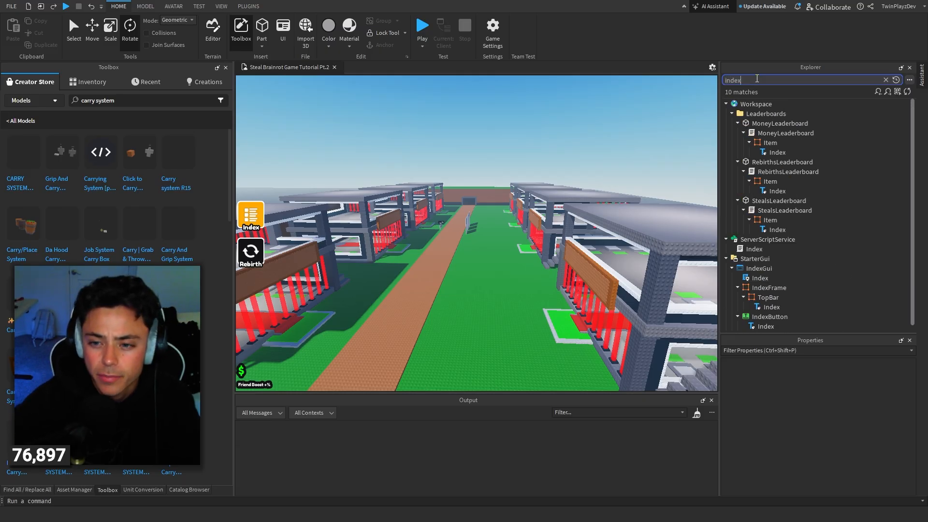
pyautogui.click(885, 80)
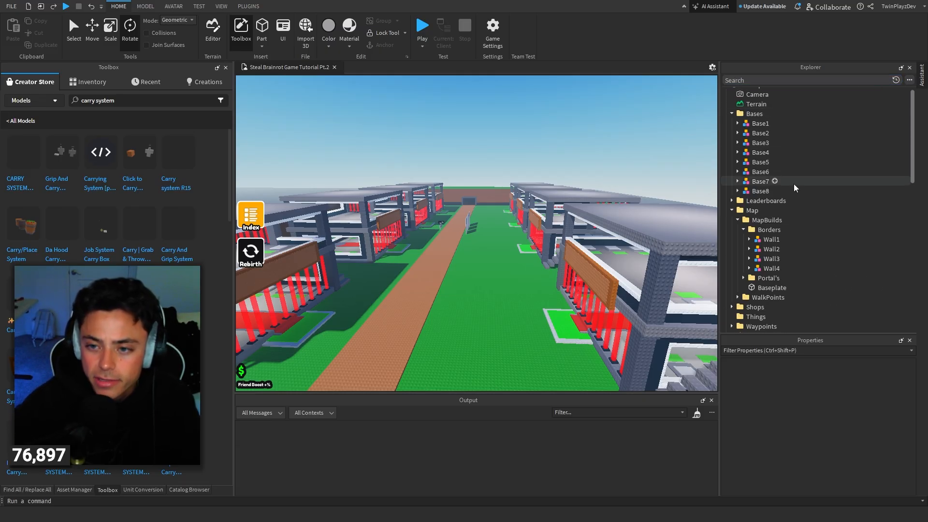
pyautogui.click(765, 219)
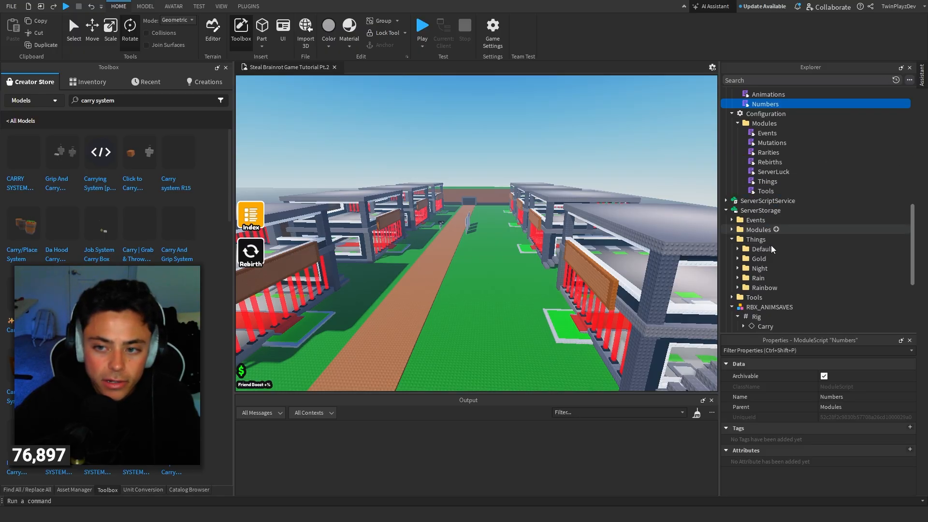
pyautogui.scroll(-3)
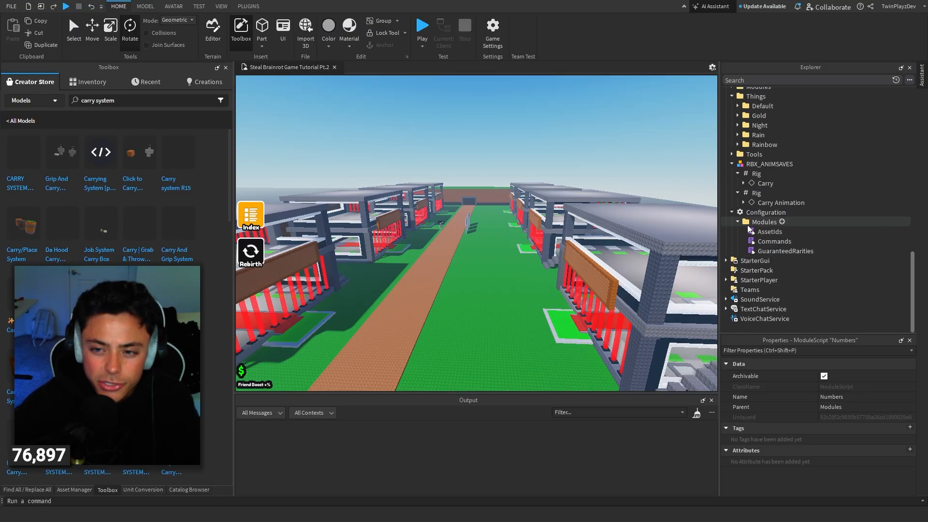
pyautogui.scroll(3)
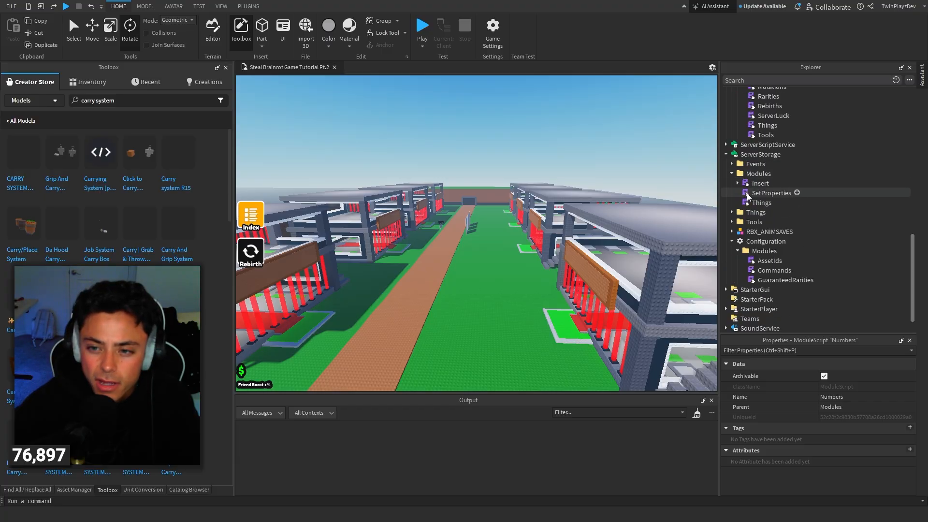
# - Review the SetProperties, AssetIds, Tools and ServerLuck modules, leaving Tools and Things open on the place view
pyautogui.doubleClick(772, 192)
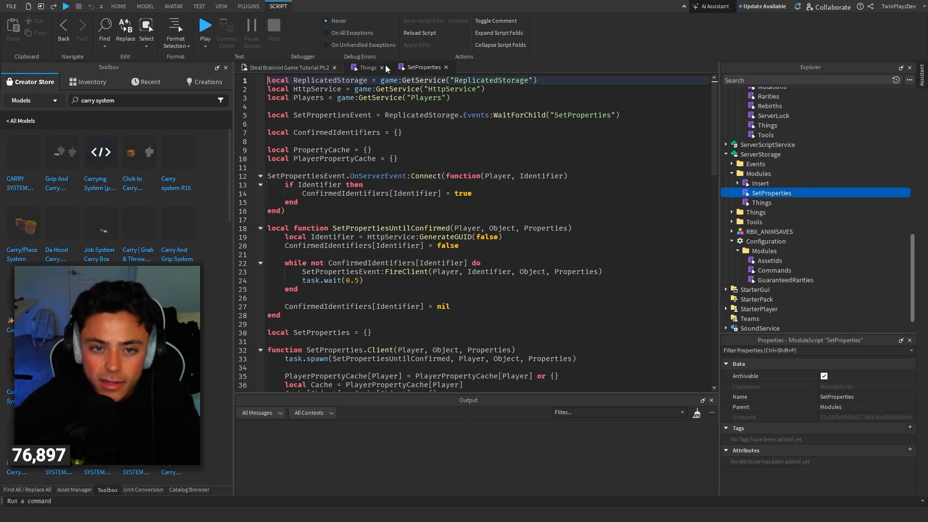
pyautogui.doubleClick(785, 280)
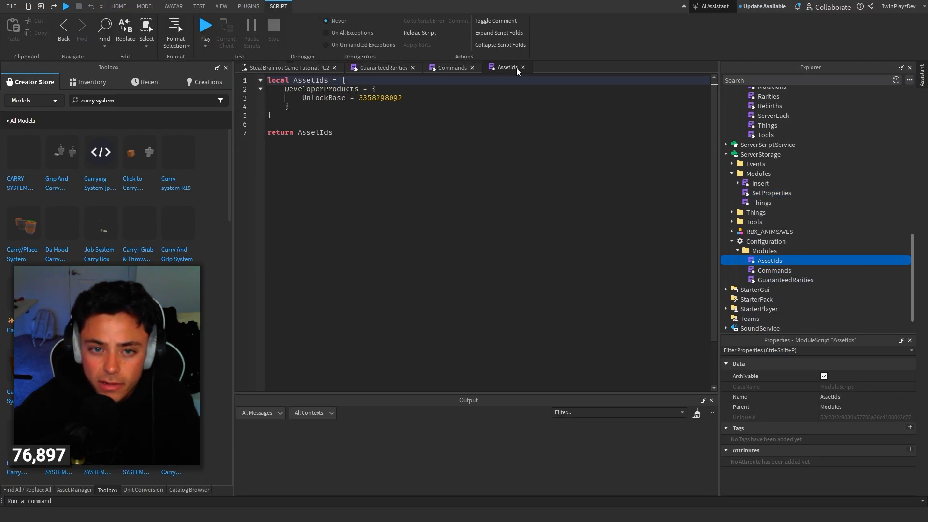
pyautogui.click(523, 67)
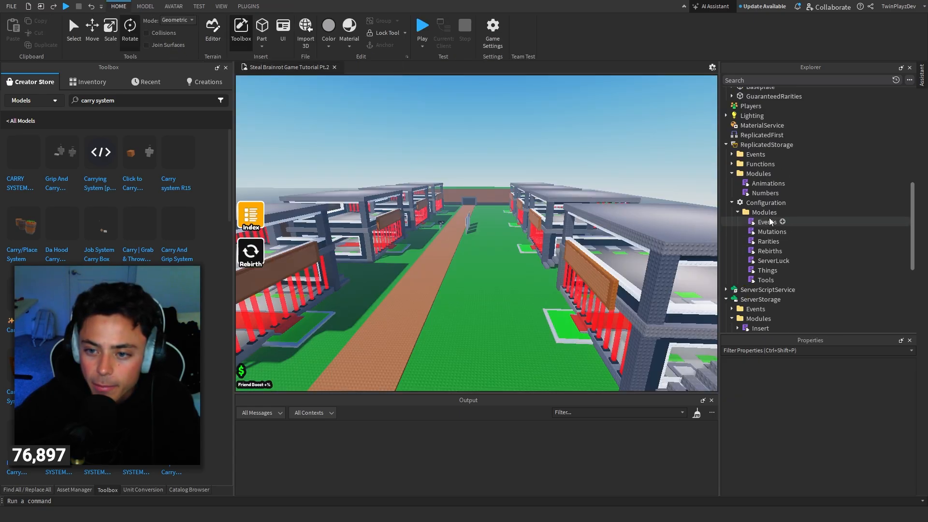
pyautogui.doubleClick(766, 281)
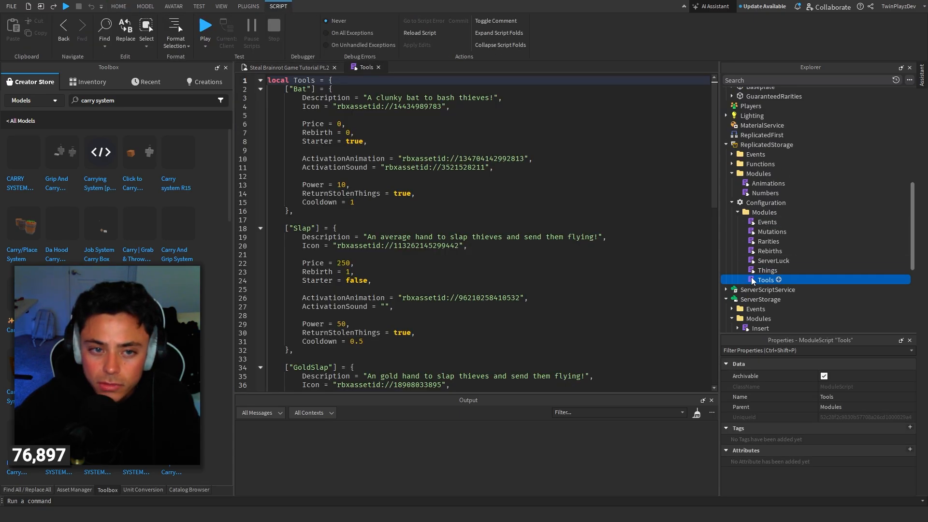
pyautogui.click(766, 270)
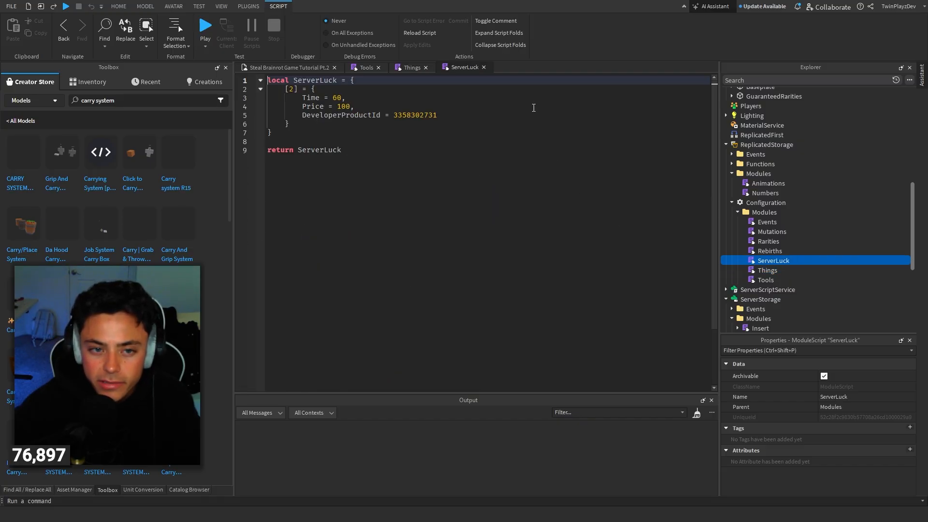
pyautogui.click(364, 67)
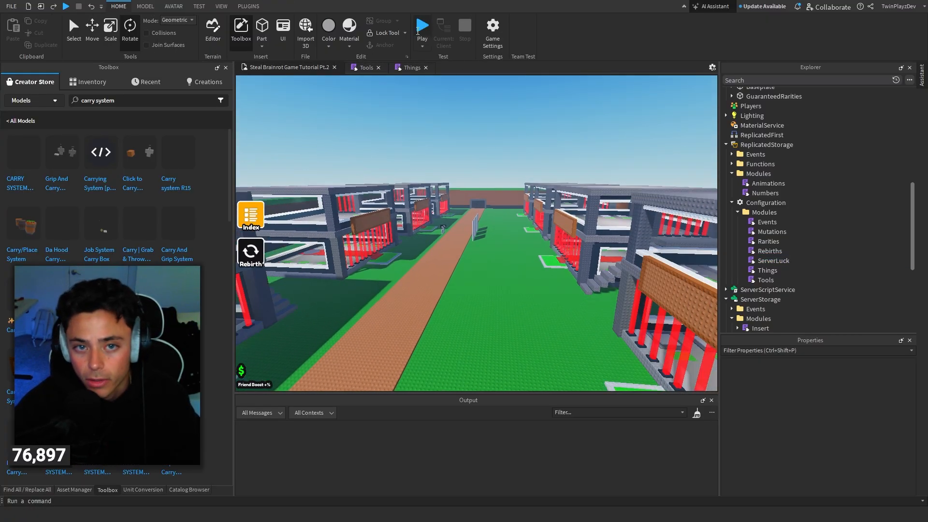
# - Playtest the game and browse the Index's Rain, Default and Rainbow categories
pyautogui.click(423, 27)
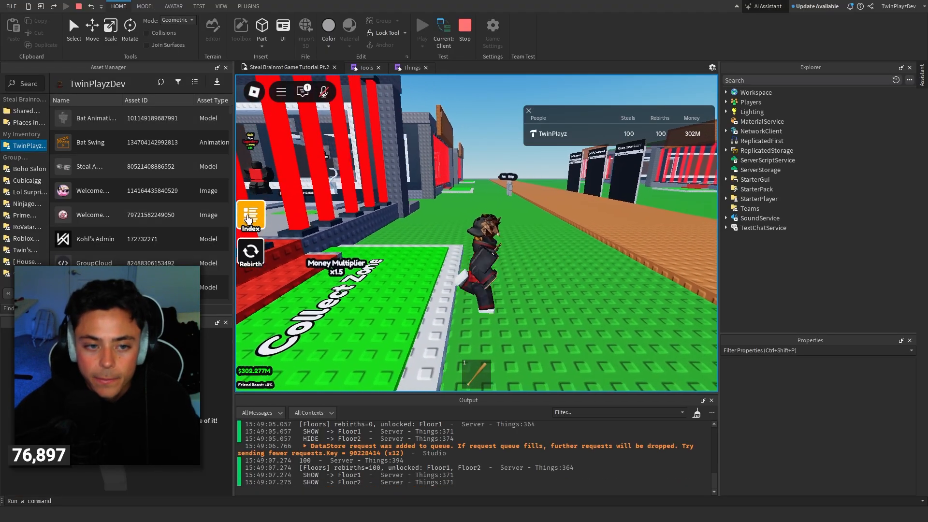
pyautogui.click(250, 219)
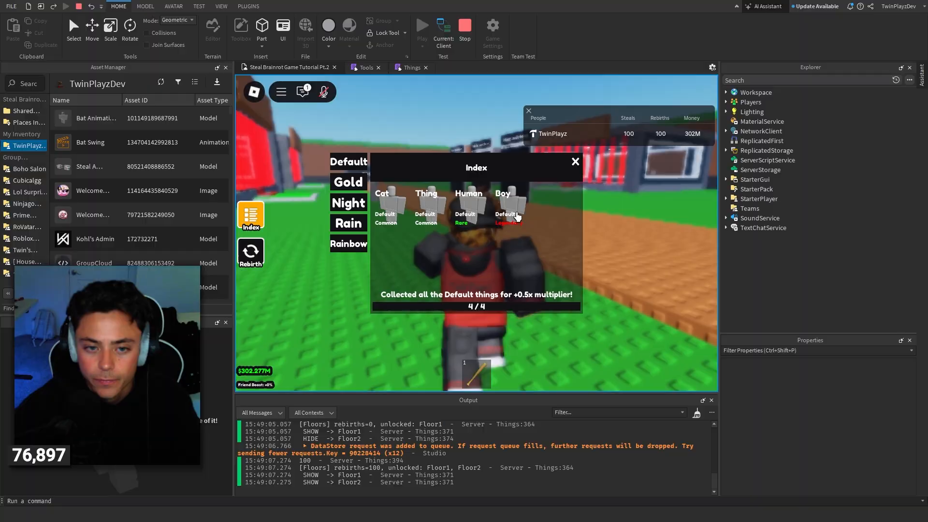
pyautogui.click(348, 222)
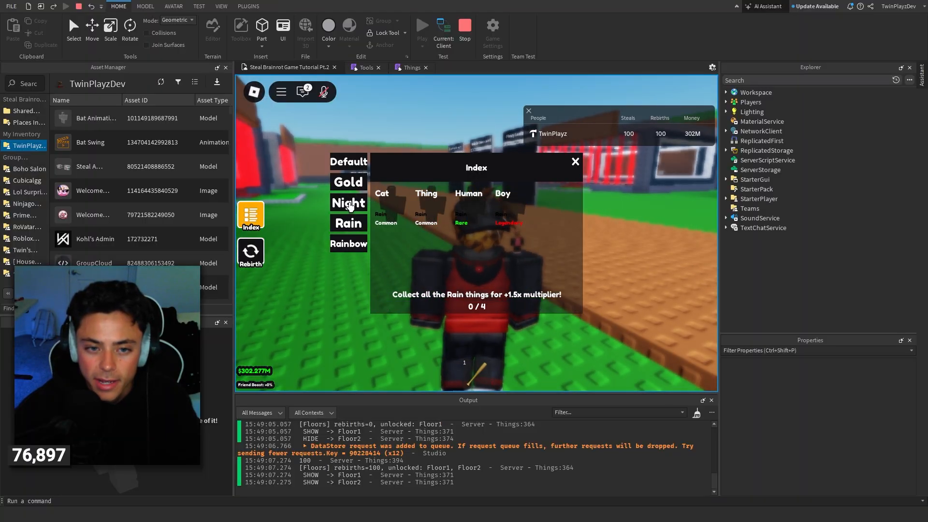
pyautogui.click(348, 161)
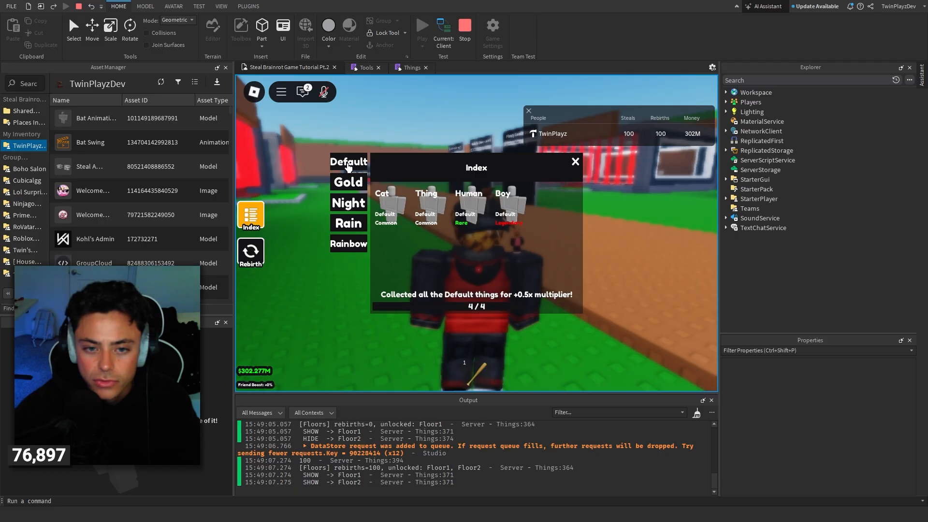
pyautogui.click(349, 244)
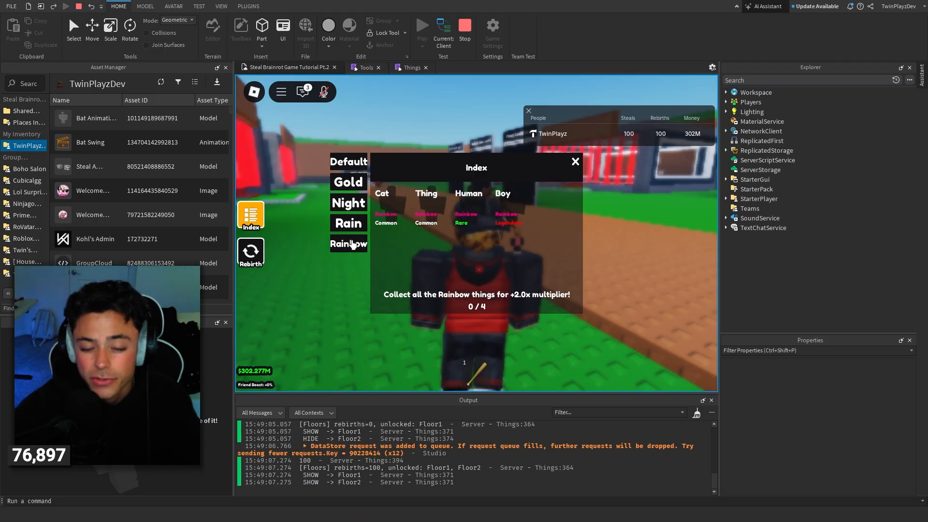
pyautogui.click(348, 161)
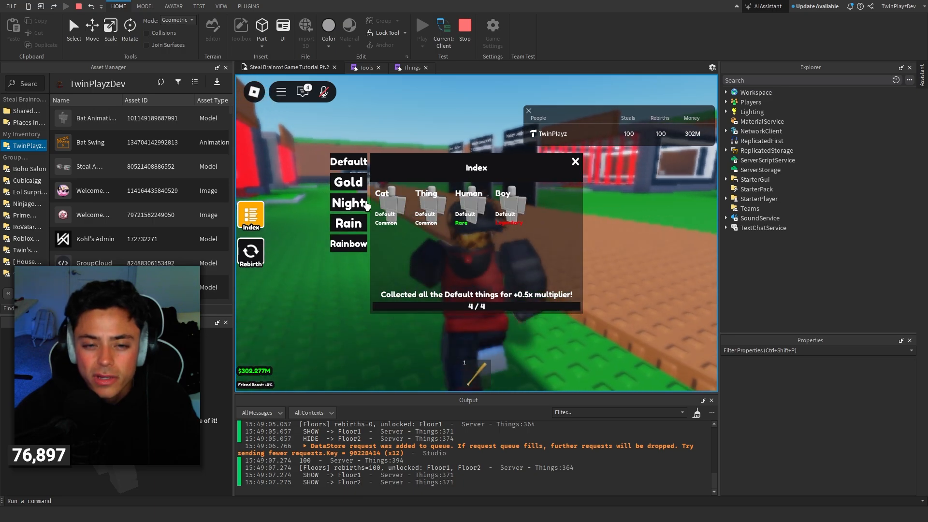
# - Review the Gold, Rainbow and Default Index categories, close the Index and bring up the Shop
pyautogui.click(349, 182)
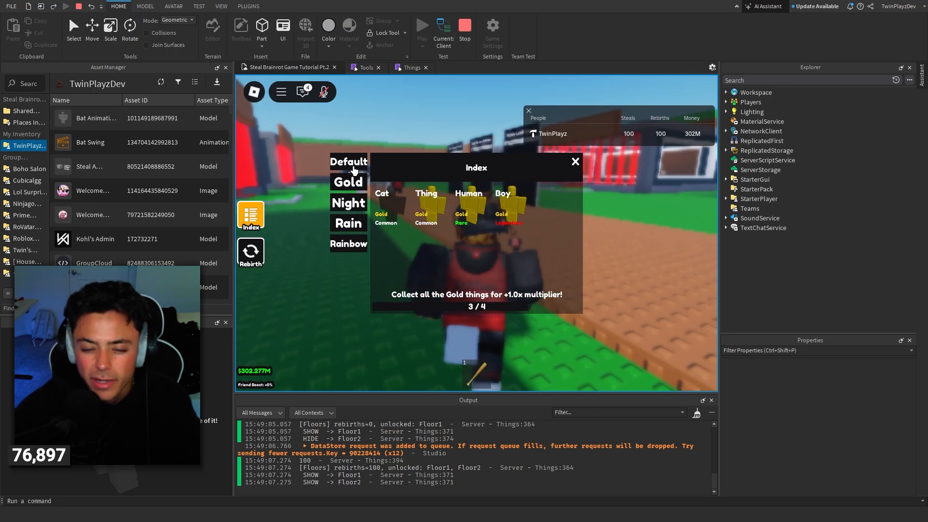
pyautogui.click(348, 244)
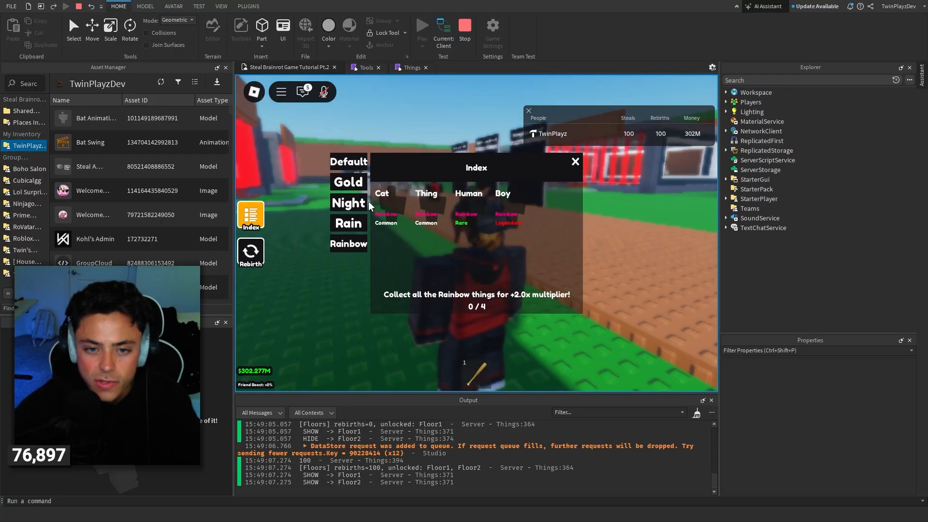
pyautogui.click(348, 162)
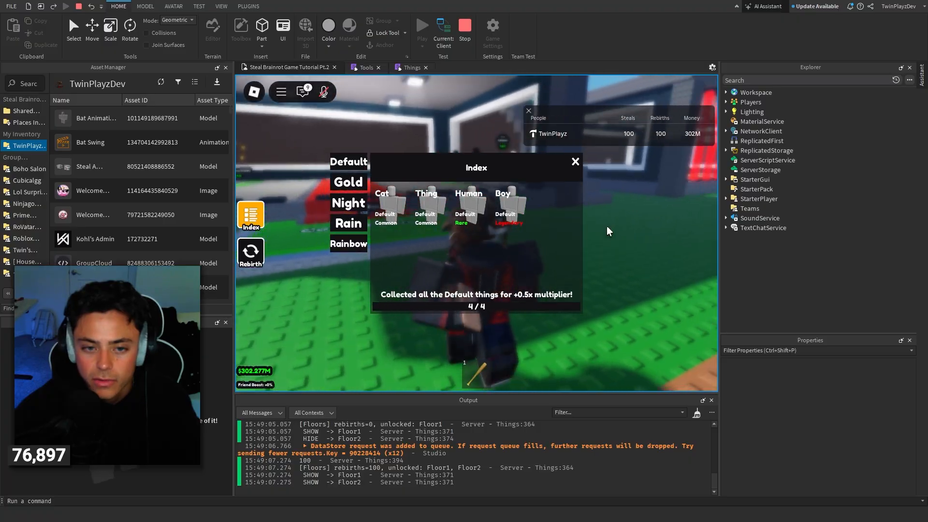
pyautogui.click(348, 181)
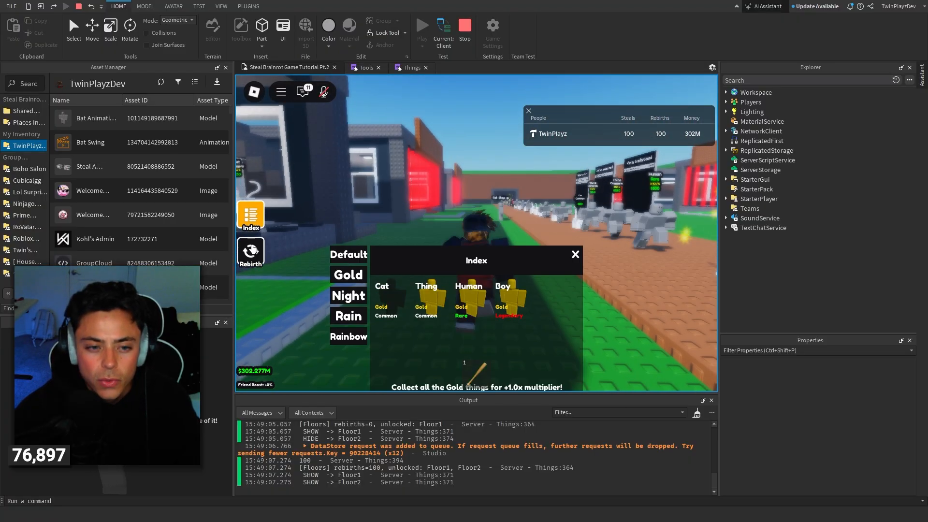
pyautogui.click(575, 254)
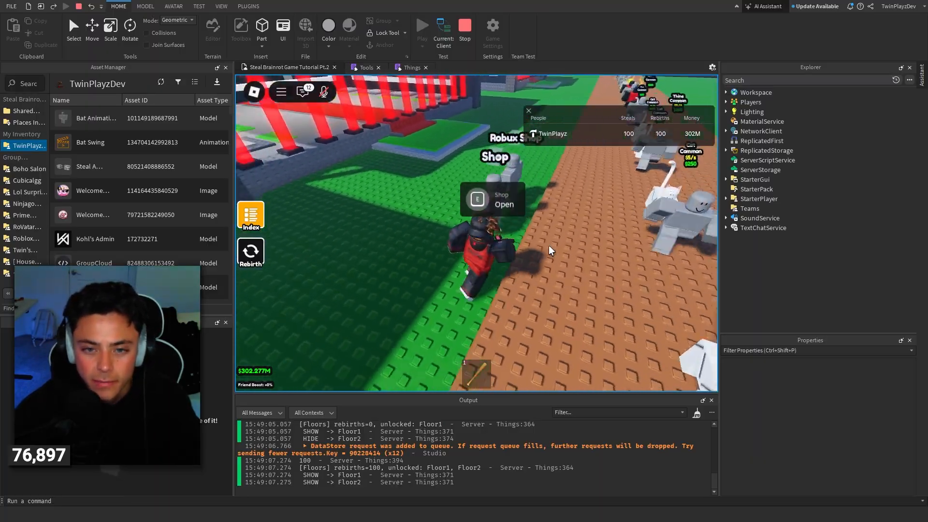
pyautogui.click(493, 199)
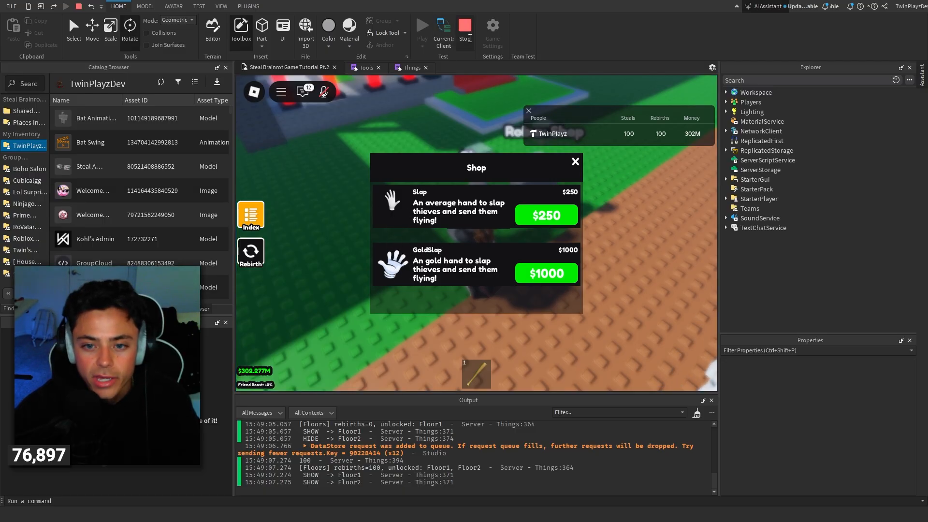
# - Stop the playtest and search the store's Decals category for 'slap'
pyautogui.click(465, 26)
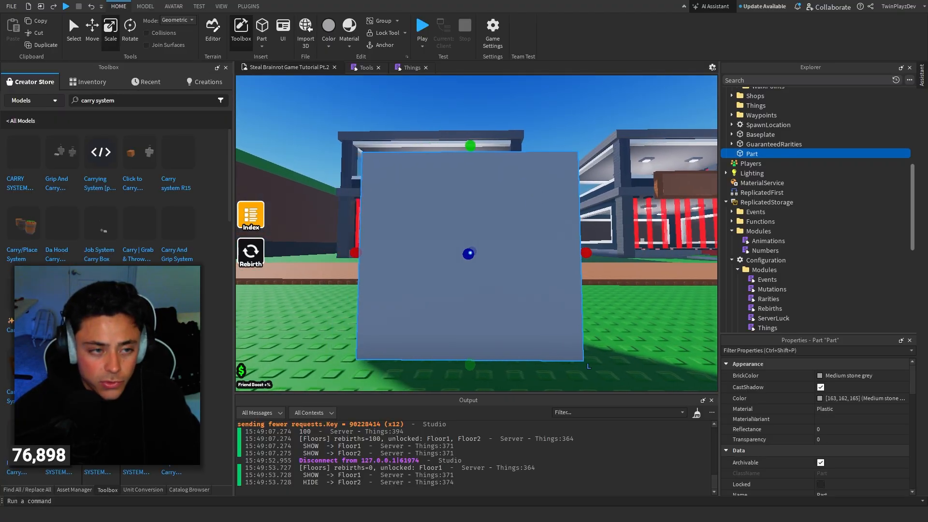
pyautogui.click(31, 100)
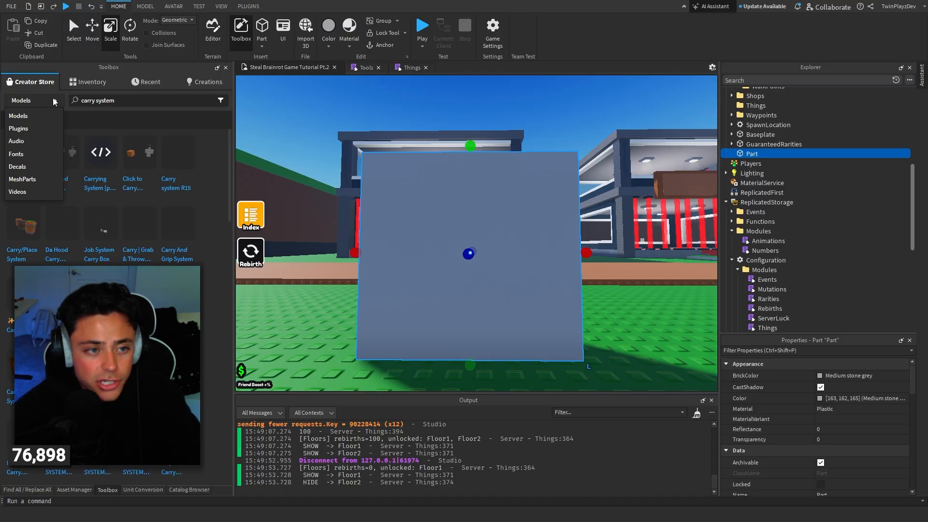
pyautogui.click(18, 166)
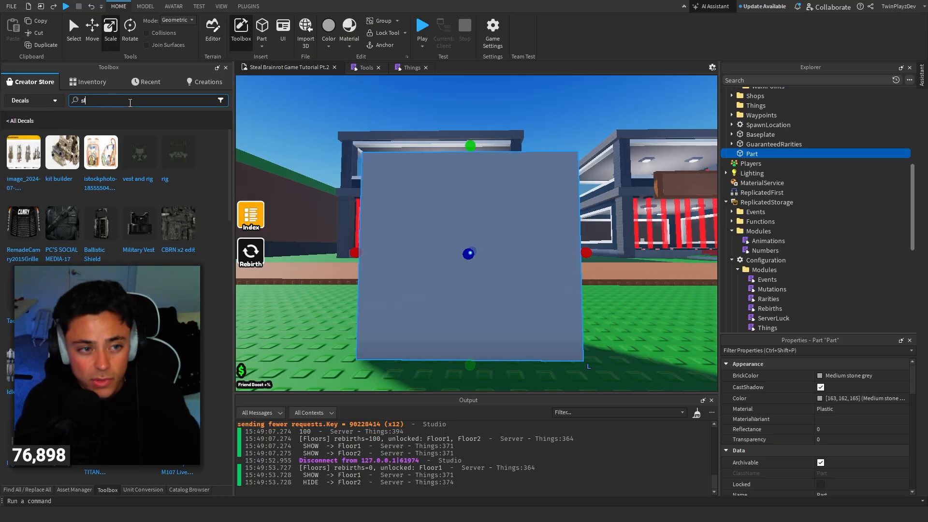
pyautogui.write('lap')
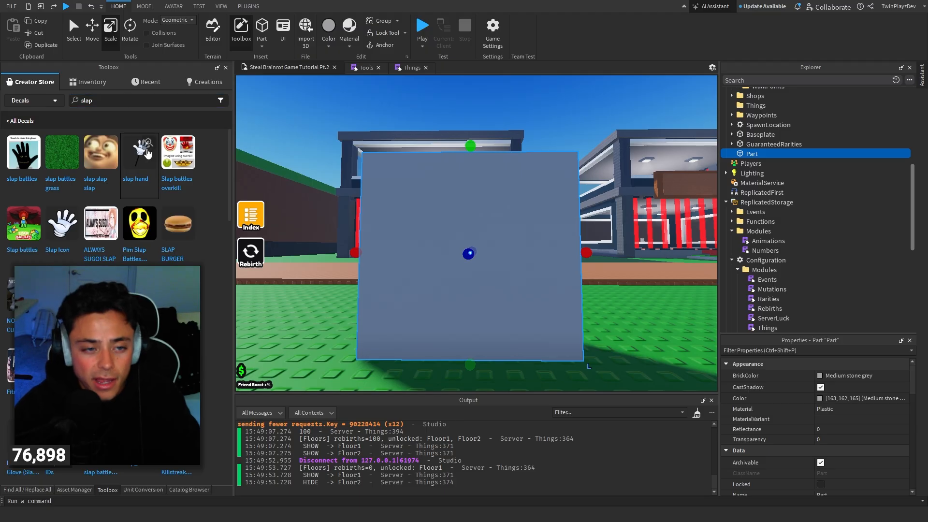
pyautogui.moveTo(138, 168)
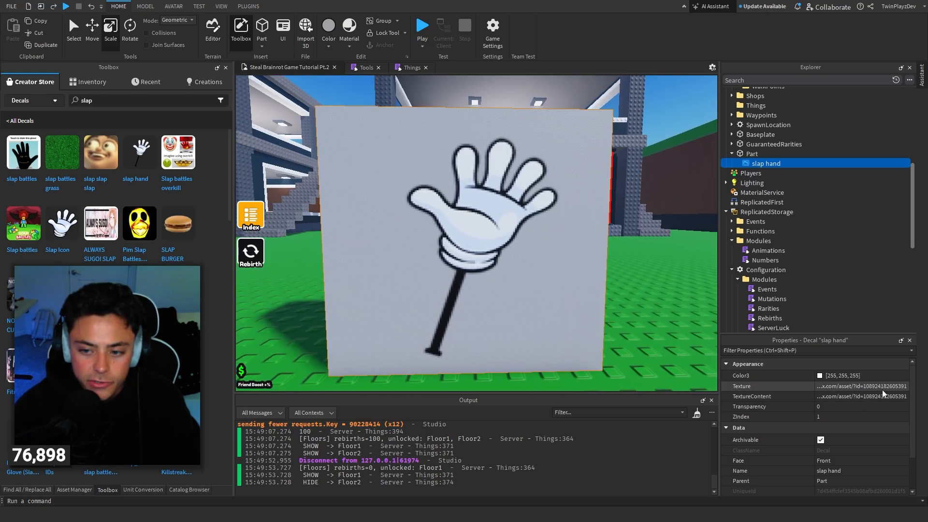
# - Replace the Slap tool's Icon id on line 20 of Tools with the slap hand decal's texture id
pyautogui.click(860, 386)
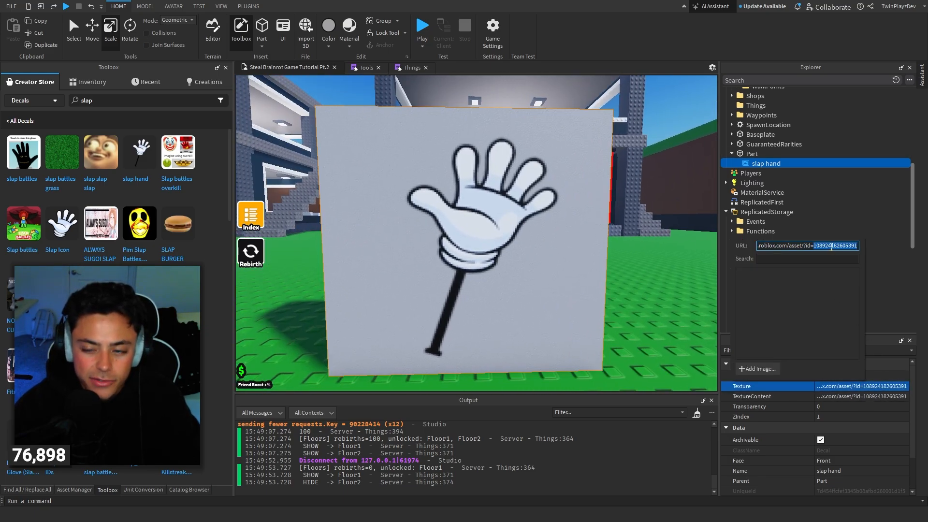
pyautogui.click(365, 67)
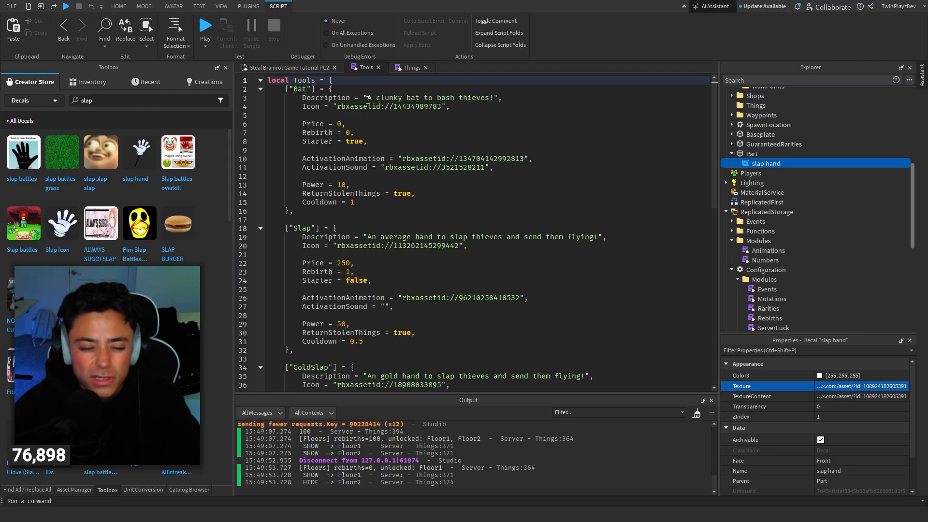
pyautogui.scroll(-3)
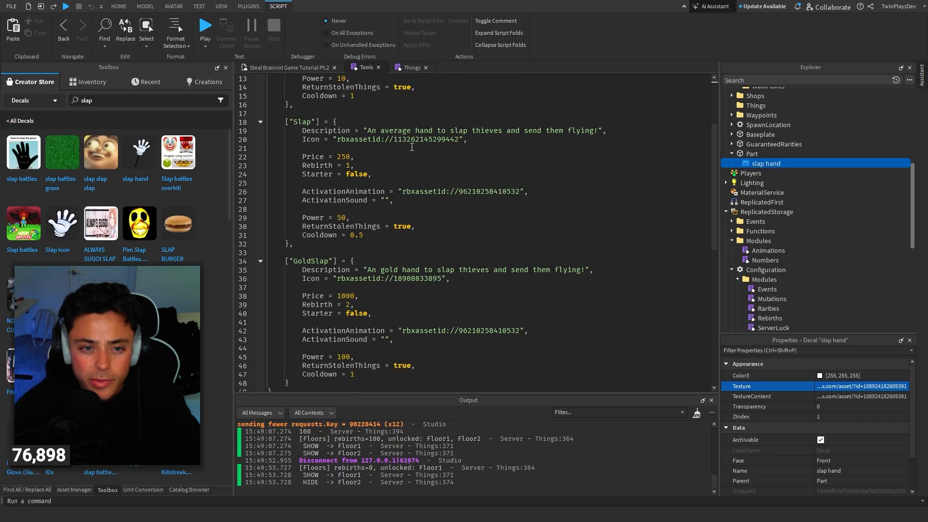
pyautogui.doubleClick(418, 139)
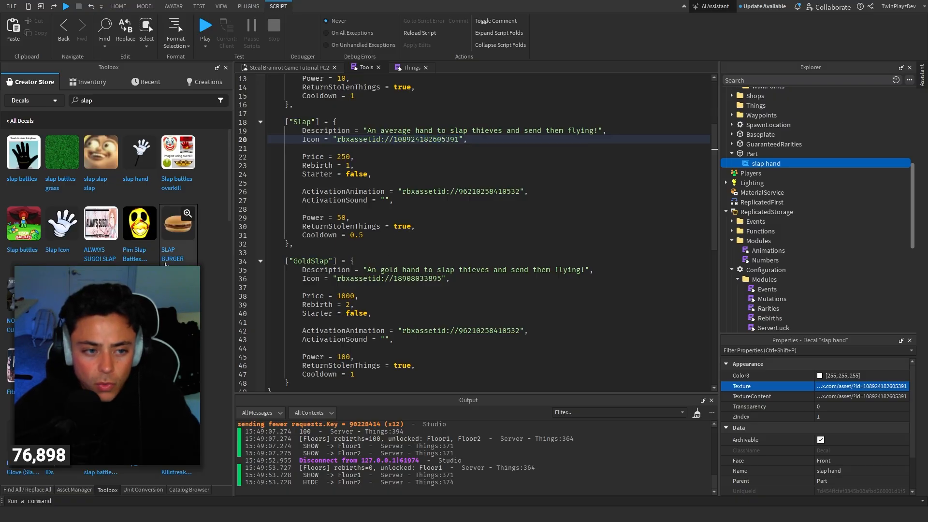
pyautogui.scroll(-3)
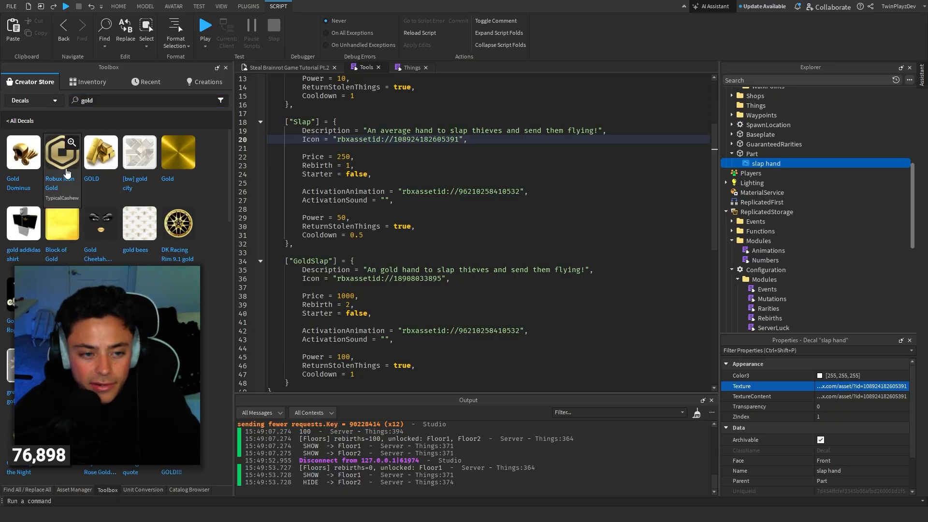
pyautogui.scroll(-3)
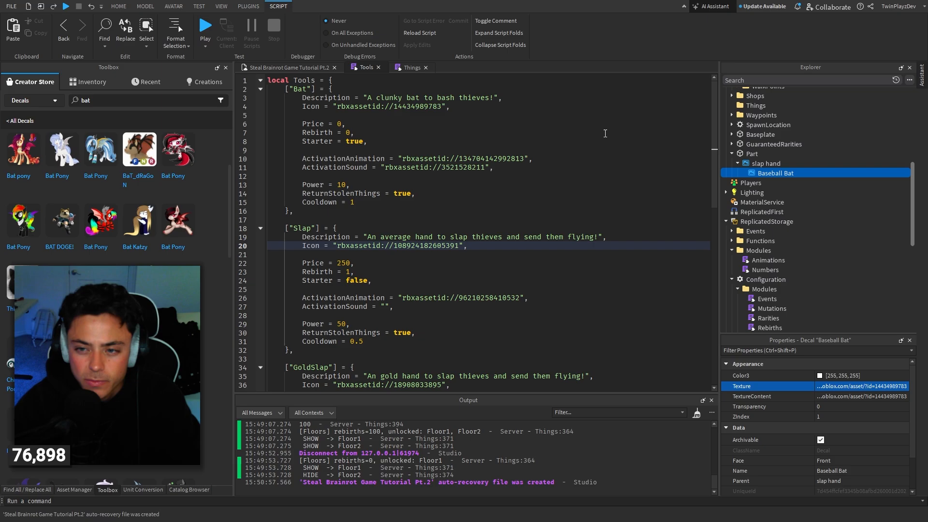
# - Compare the Baseball Bat decal's texture id with the Bat Icon id on line 4 of Tools
pyautogui.click(766, 162)
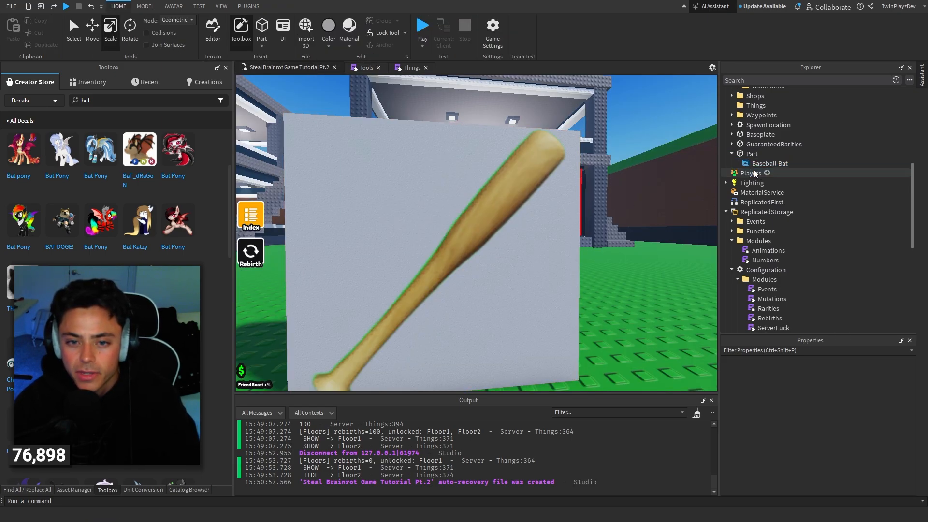
pyautogui.click(770, 163)
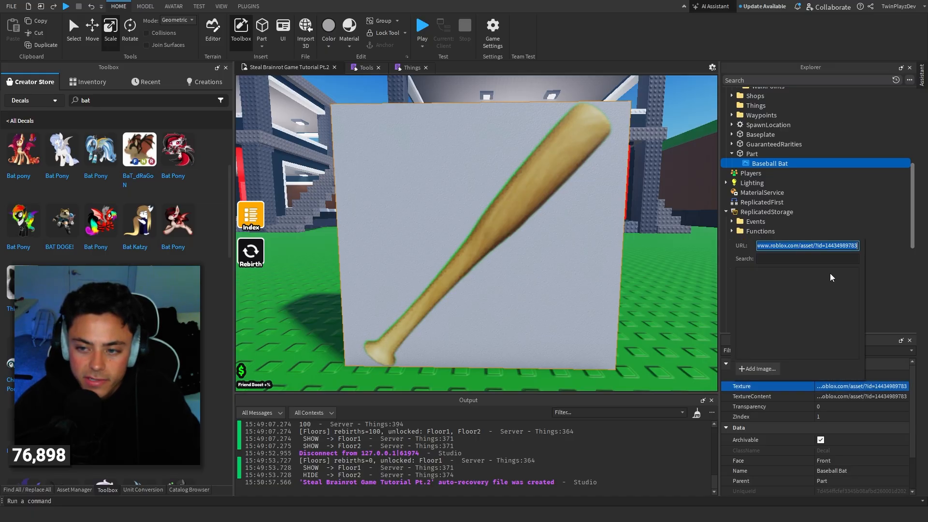
pyautogui.click(363, 67)
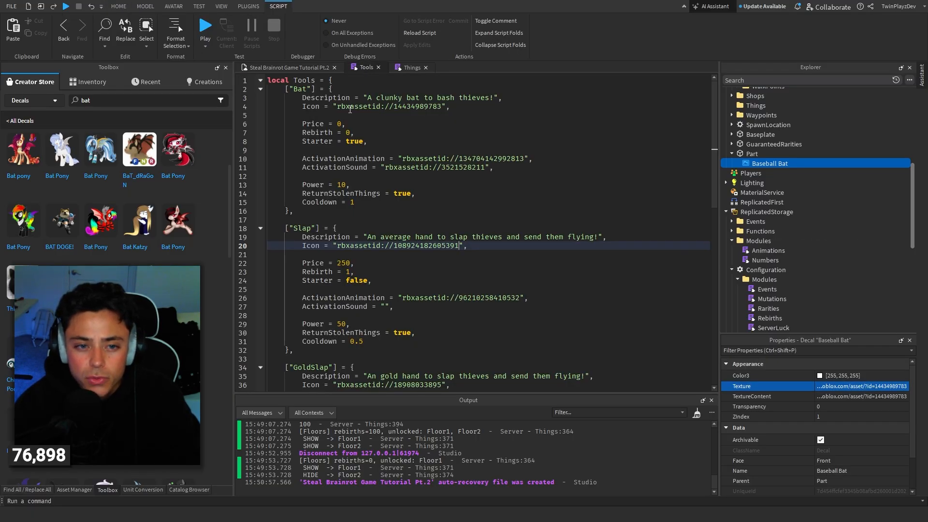
pyautogui.doubleClick(418, 106)
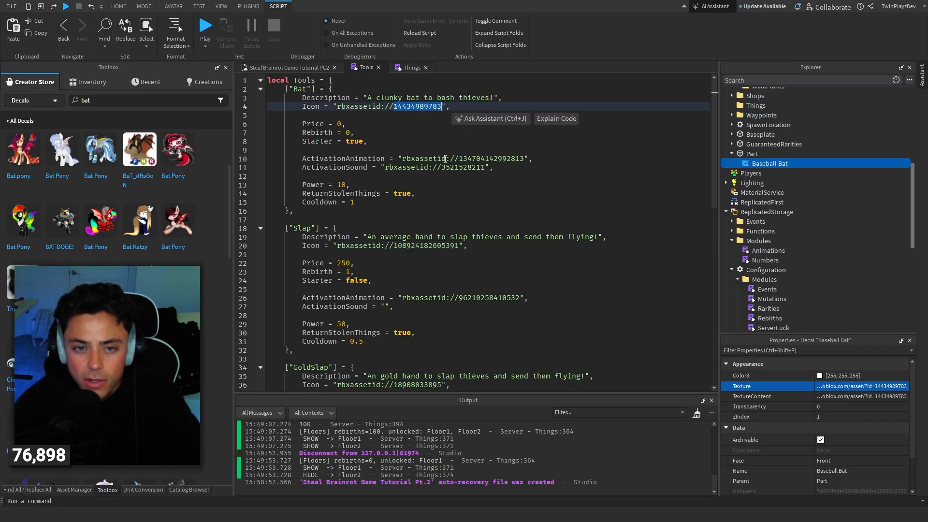
pyautogui.scroll(-3)
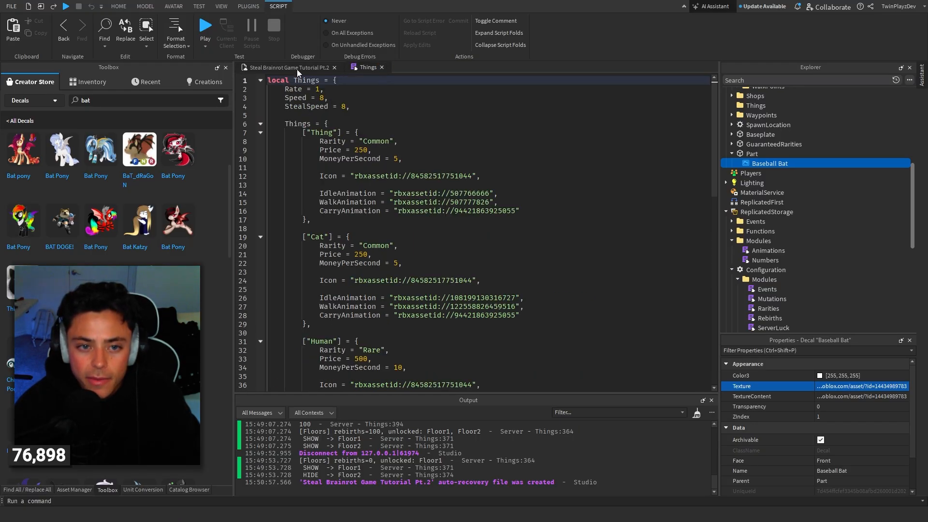
pyautogui.click(118, 6)
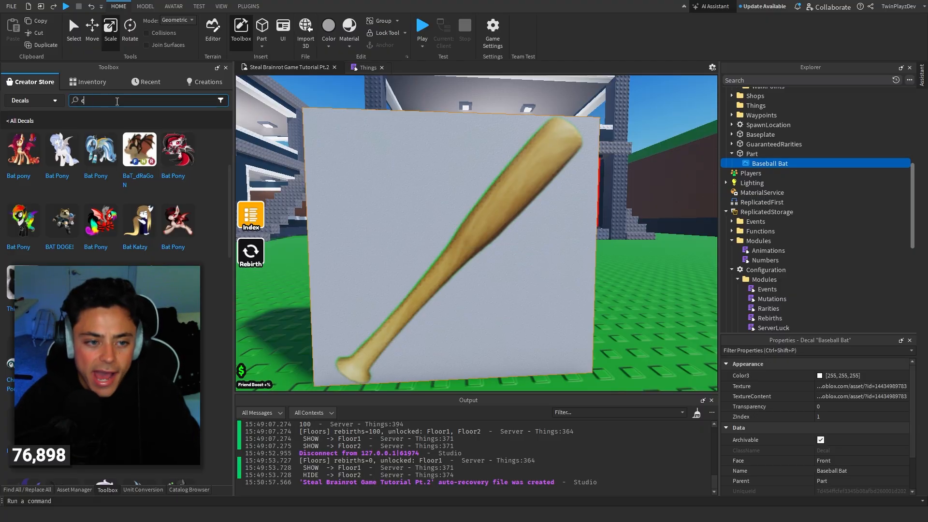
# - Search the store for 'cat' decals and expand ServerStorage > Things > Default > Common to the Cat model
pyautogui.write('at')
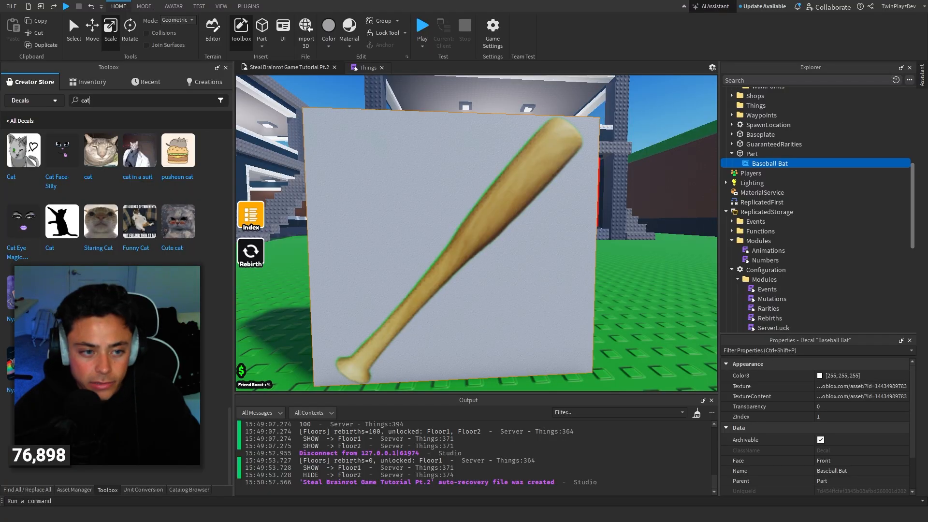
pyautogui.scroll(-3)
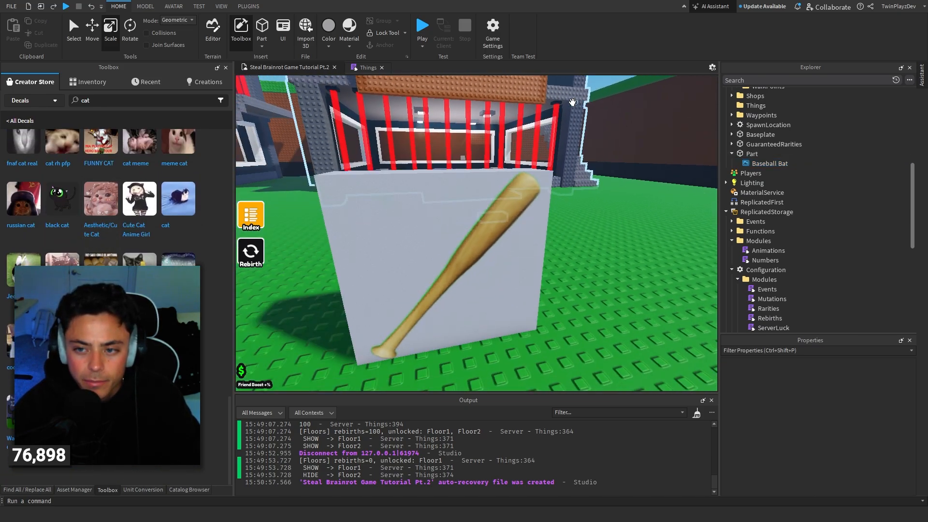
pyautogui.click(768, 163)
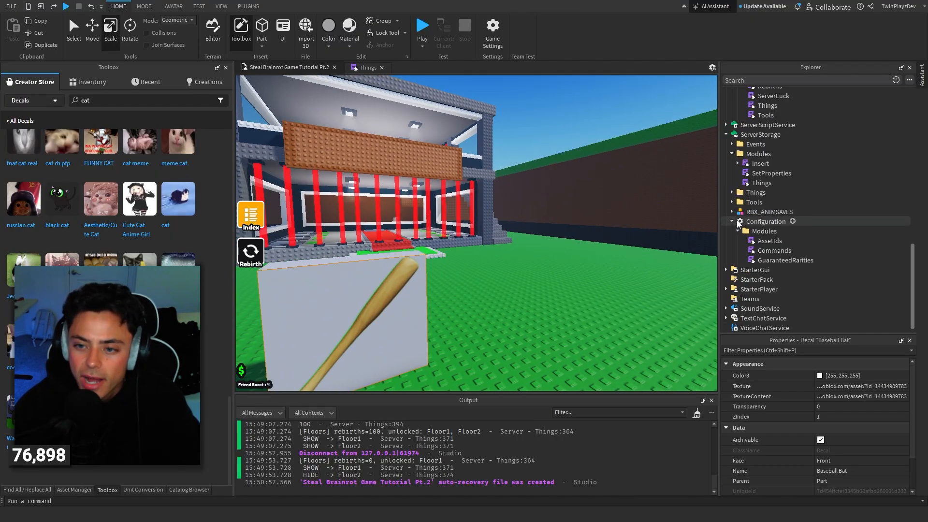
pyautogui.click(732, 192)
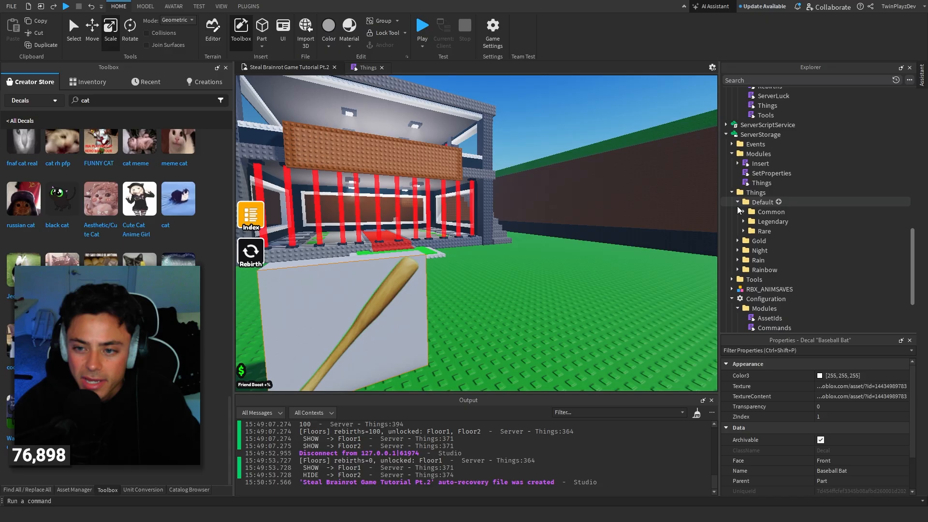
pyautogui.click(745, 212)
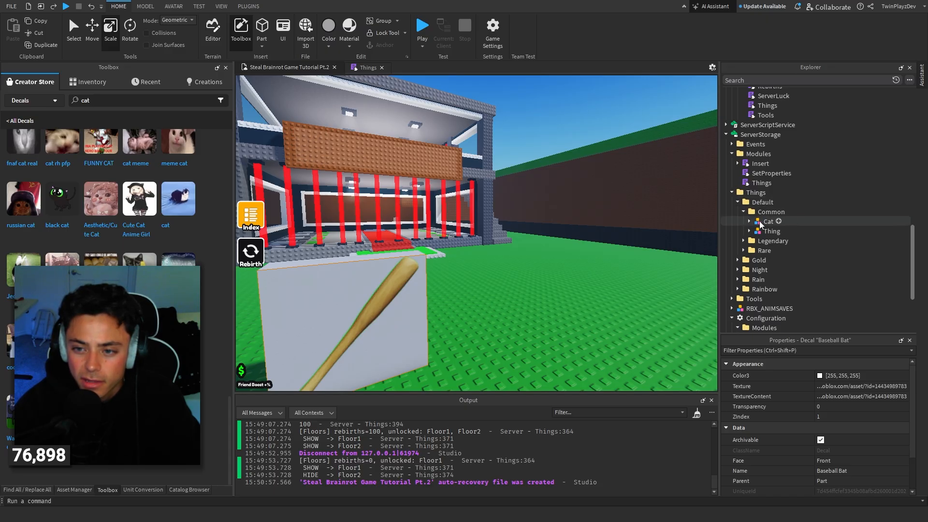
pyautogui.click(772, 212)
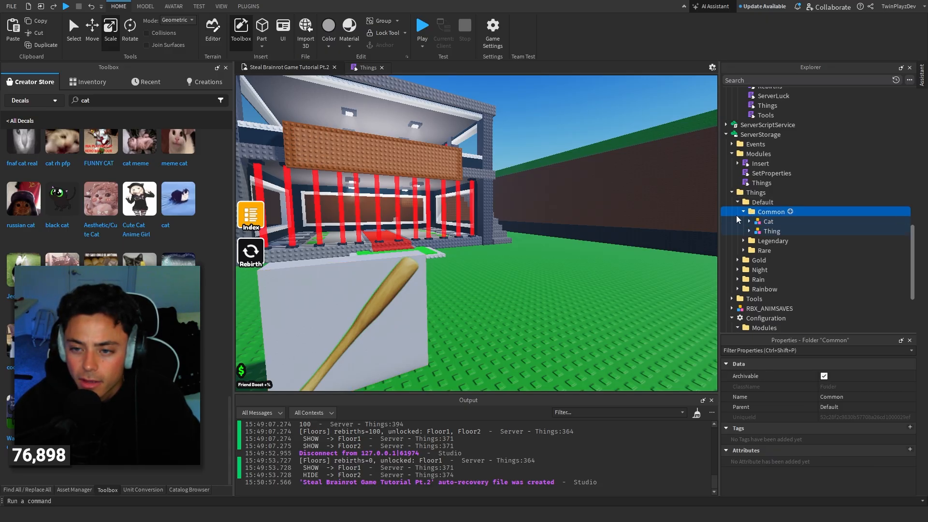
# - Frame the Cat model before a lime green backdrop part, browsing the View, Avatar and Model ribbons
pyautogui.scroll(3)
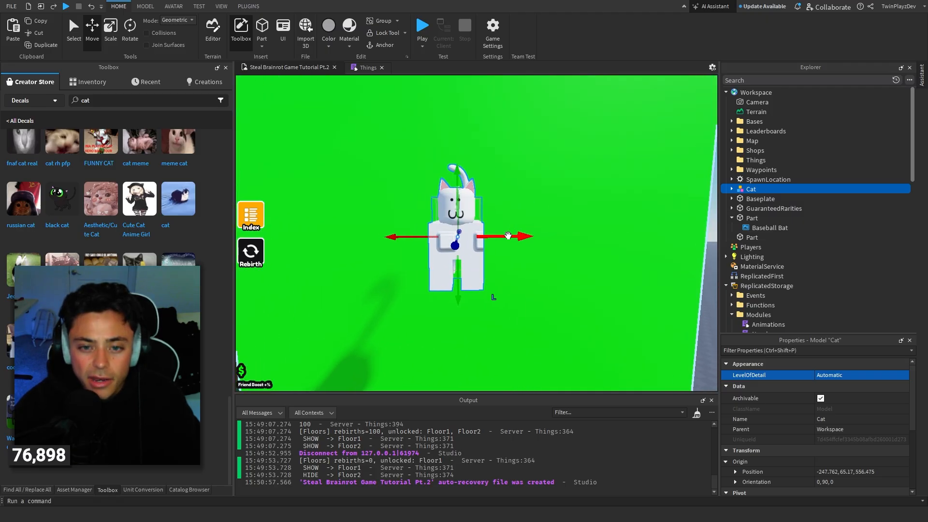
pyautogui.click(129, 28)
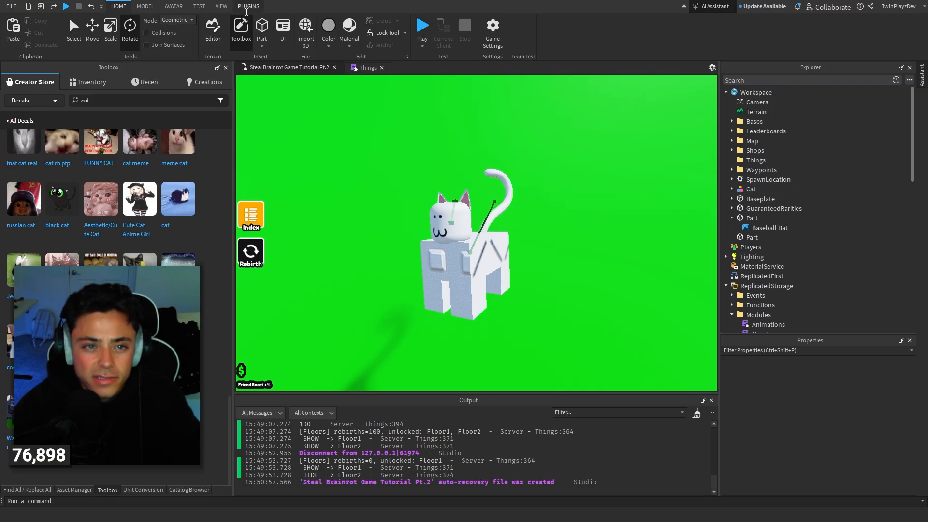
pyautogui.click(220, 6)
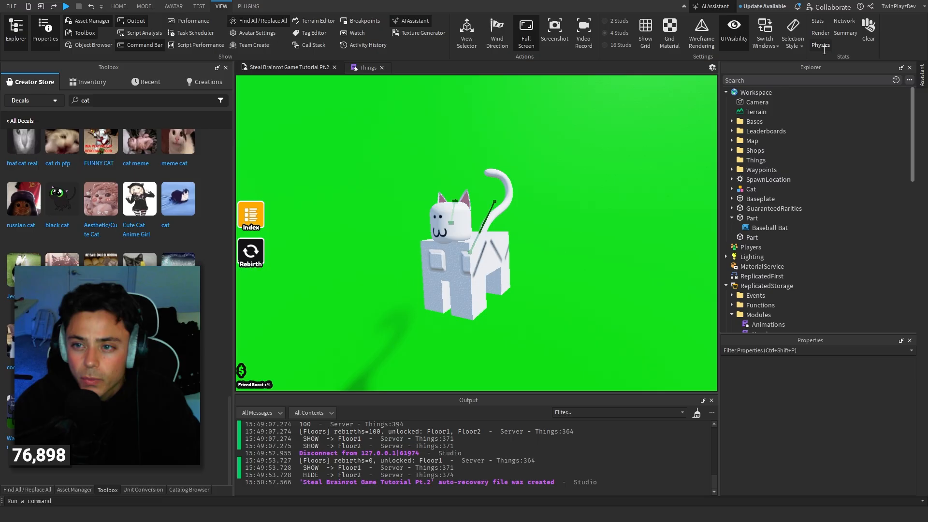
pyautogui.click(792, 33)
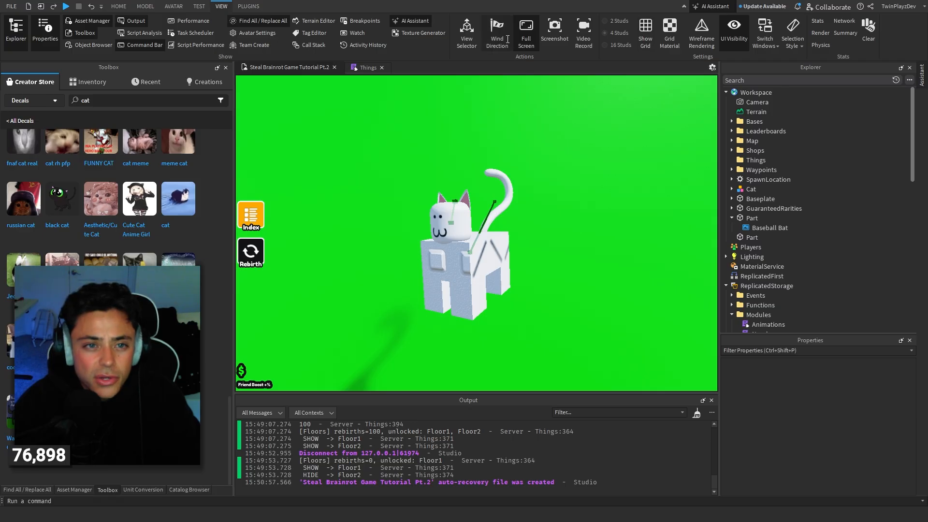
pyautogui.click(199, 6)
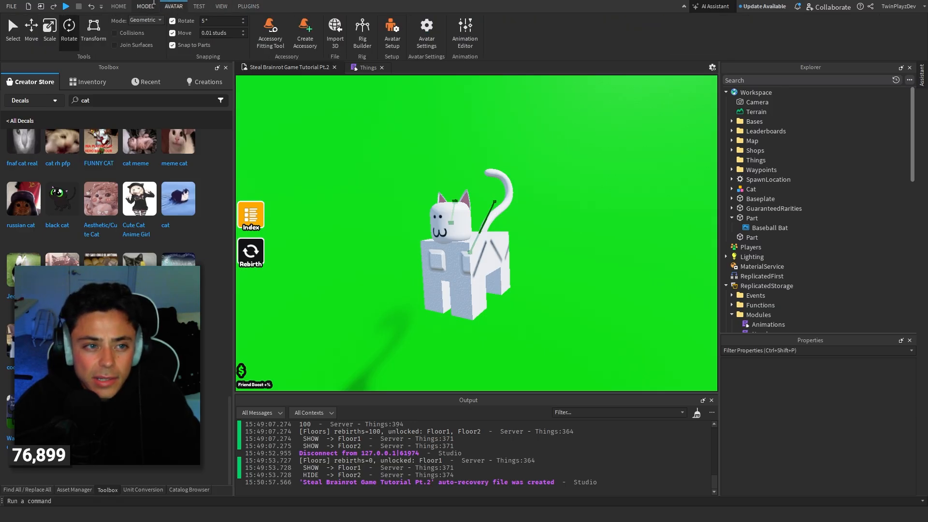
pyautogui.click(144, 5)
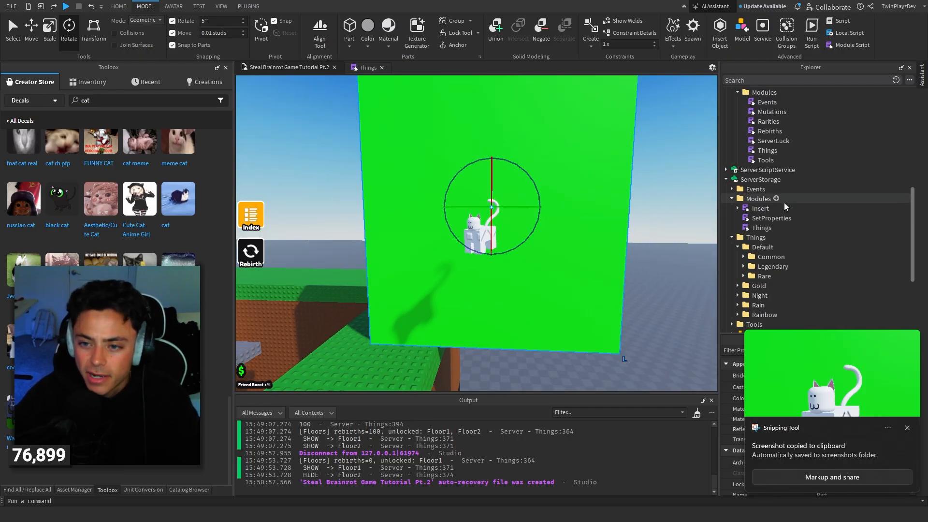
# - Upload the cat screenshot as a new image asset and apply it as the Baseball Bat decal's texture
pyautogui.click(743, 125)
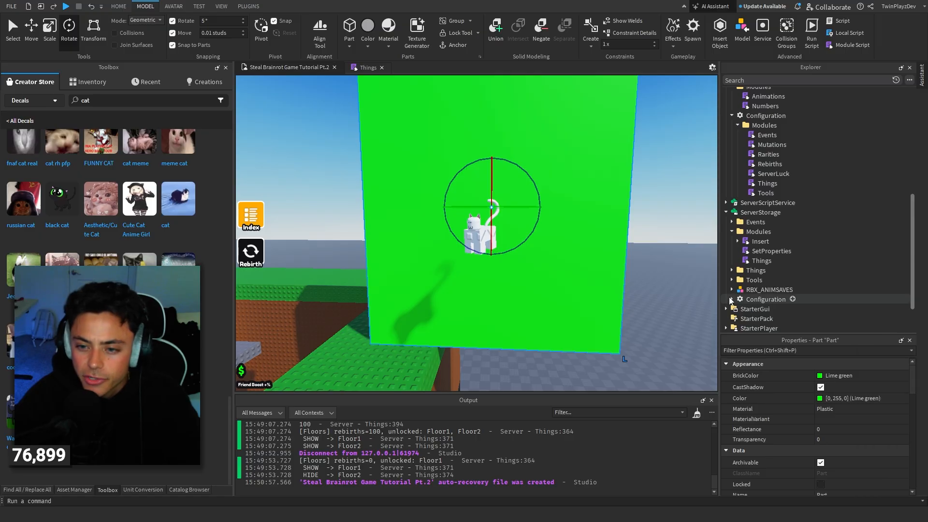
pyautogui.scroll(3)
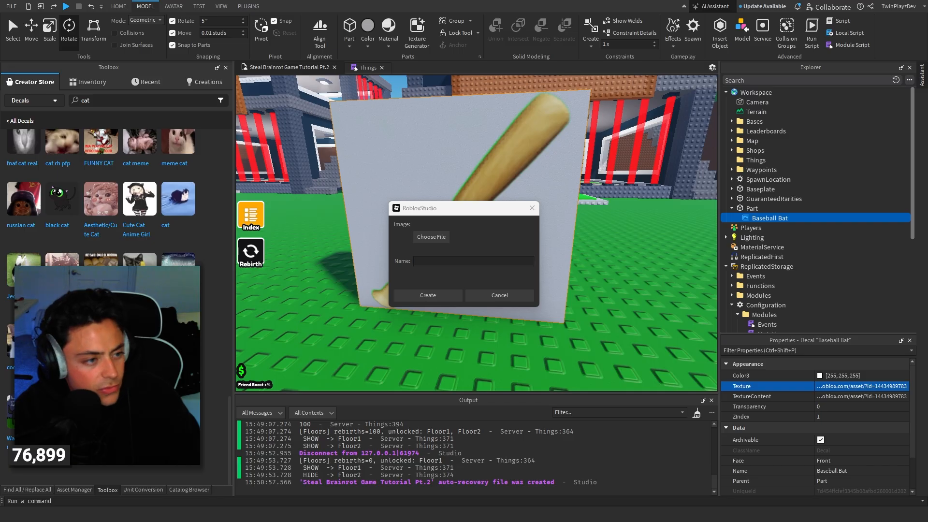
pyautogui.click(432, 236)
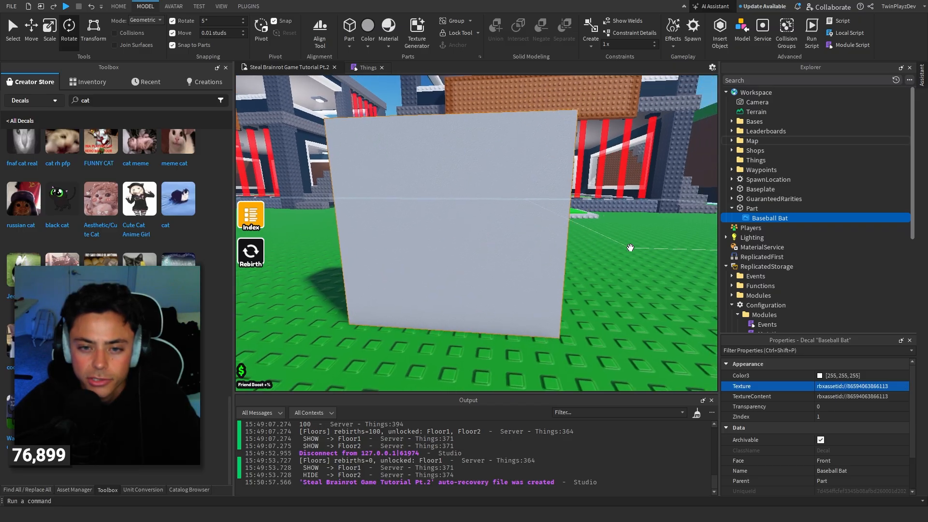
pyautogui.click(854, 386)
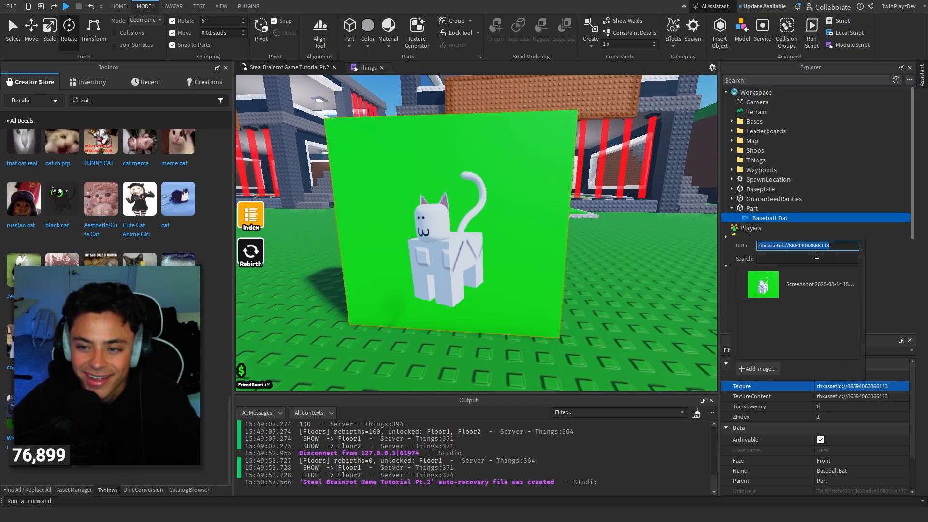
pyautogui.click(771, 218)
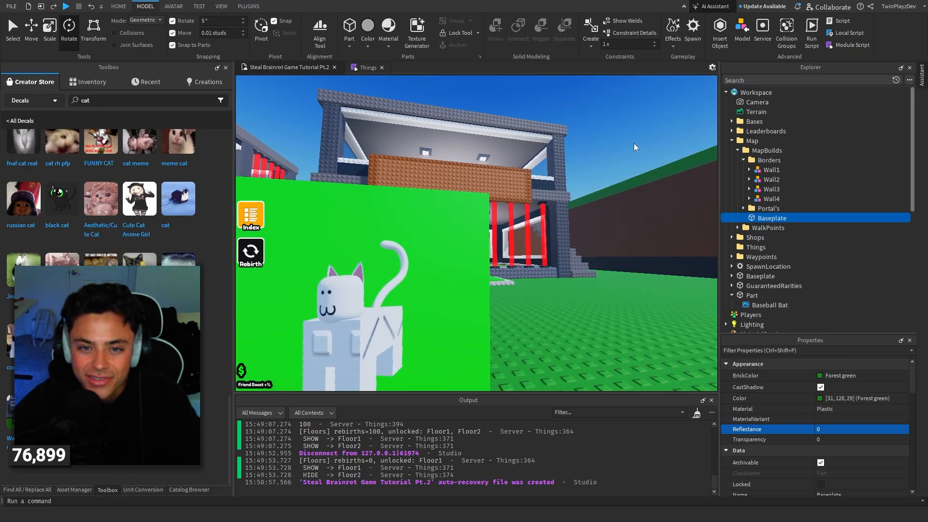
# - Playtest the game and view the Cat entry's green-background icon in the Index
pyautogui.click(368, 67)
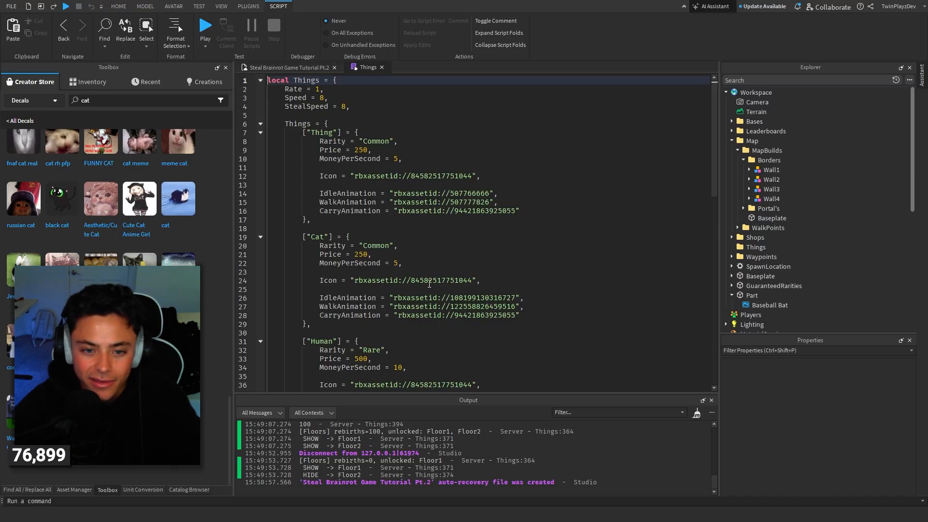
pyautogui.click(144, 6)
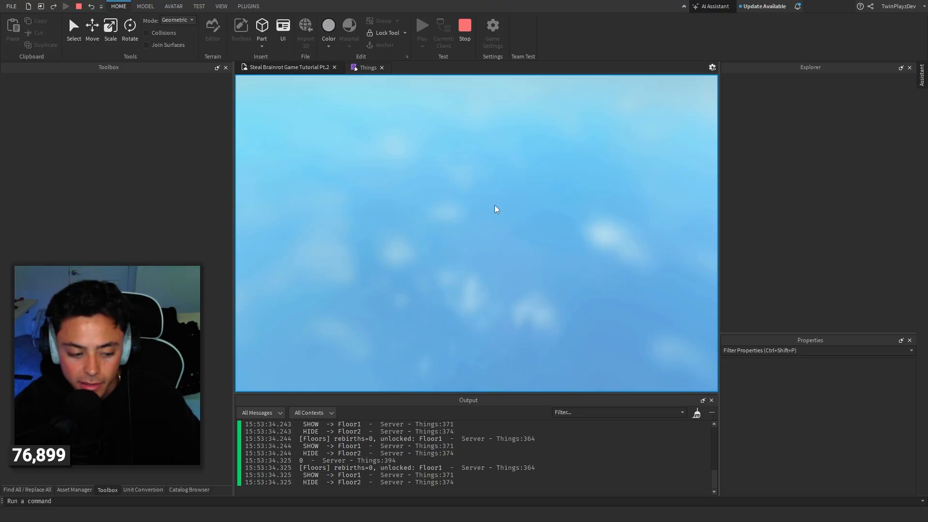
pyautogui.click(443, 33)
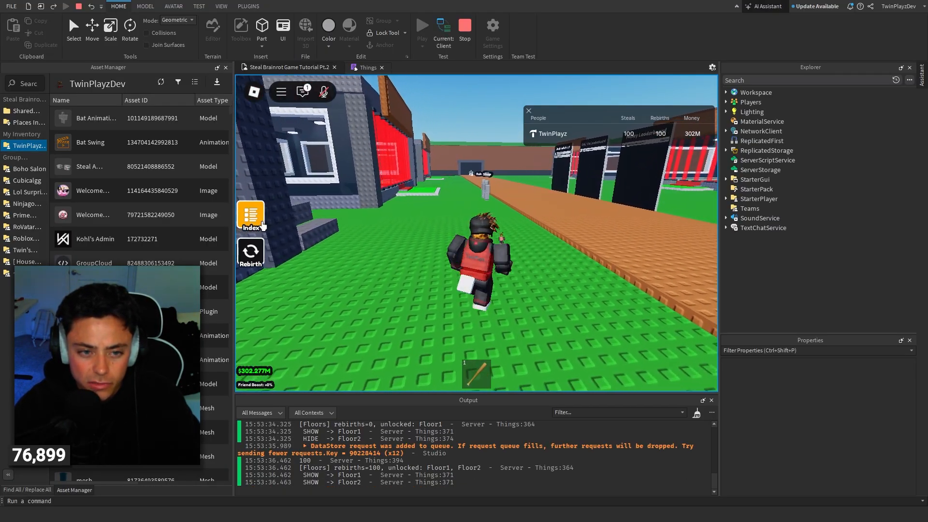
pyautogui.click(250, 215)
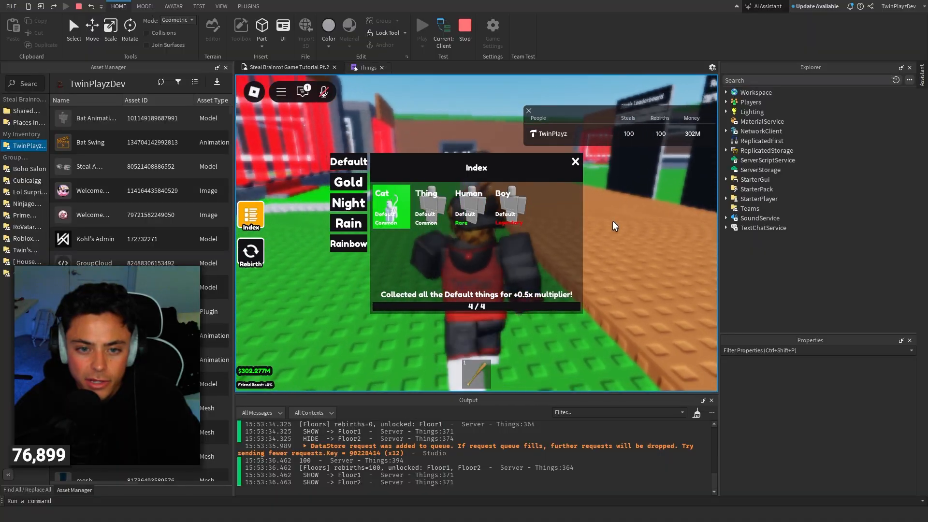
pyautogui.click(349, 181)
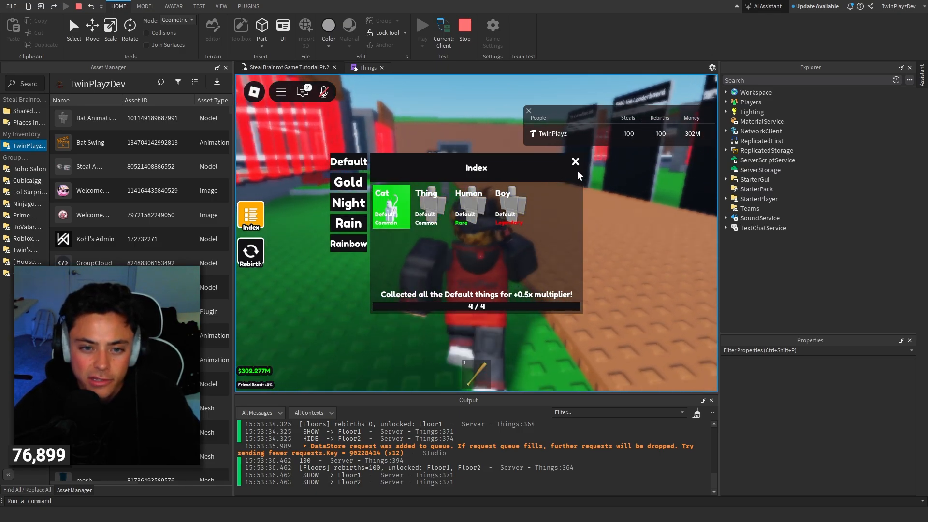
# - Close the Index and Shop windows and stop the playtest
pyautogui.click(573, 162)
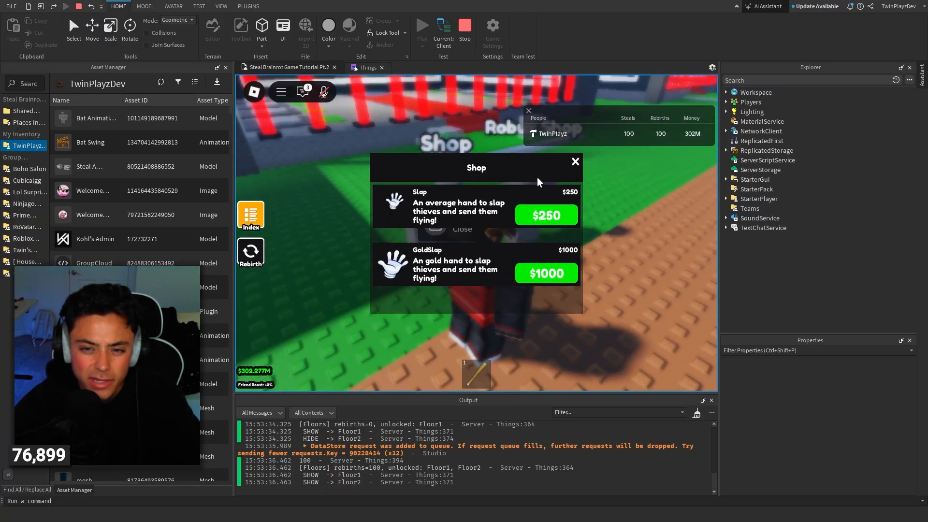
pyautogui.click(574, 161)
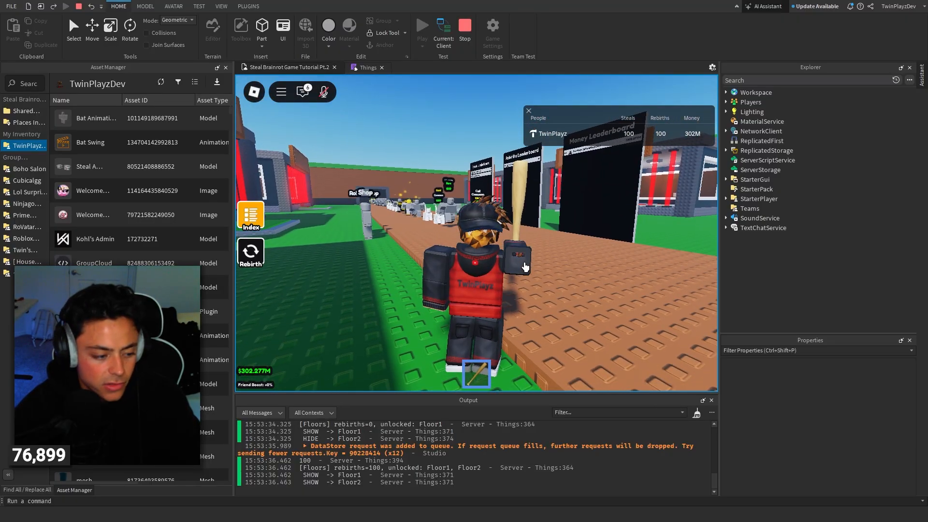
pyautogui.click(465, 28)
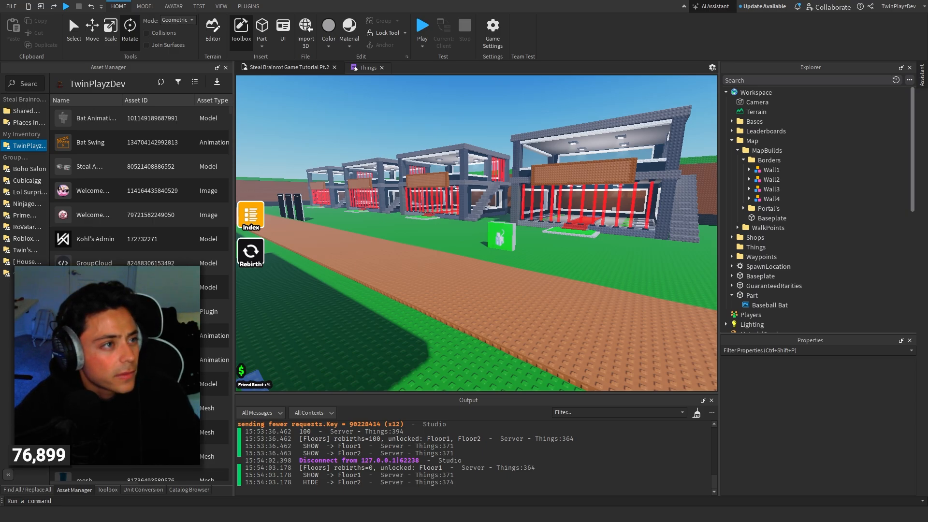
# - Switch to ChatGPT and attach the cat screenshot to a new prompt
pyautogui.click(390, 509)
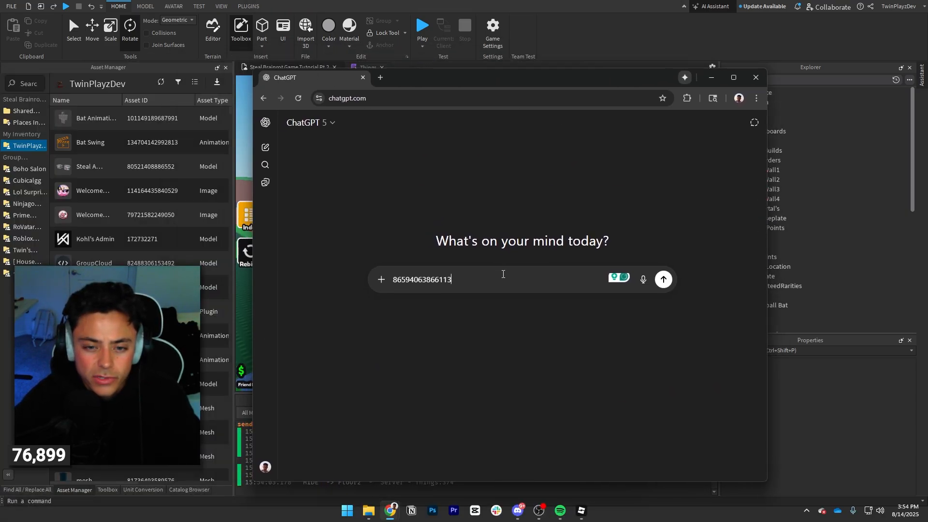
pyautogui.click(662, 278)
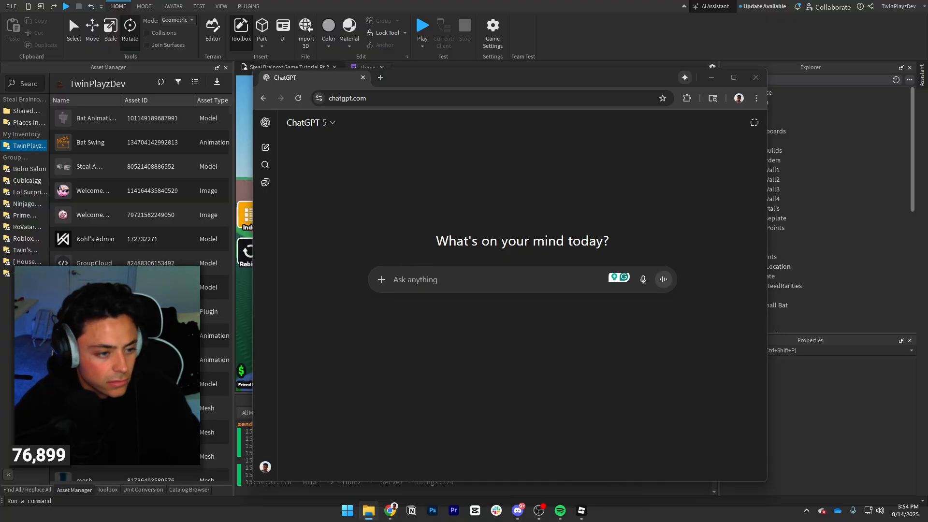
pyautogui.click(381, 279)
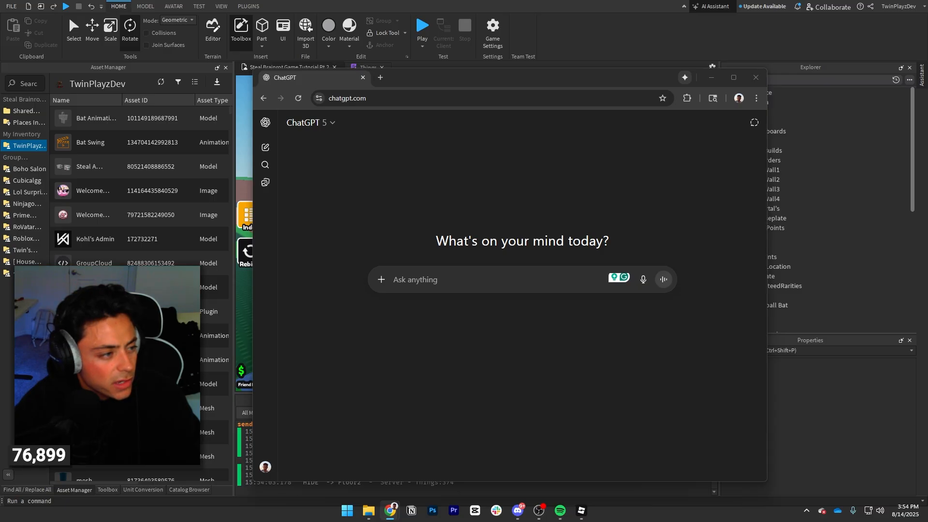
pyautogui.click(381, 278)
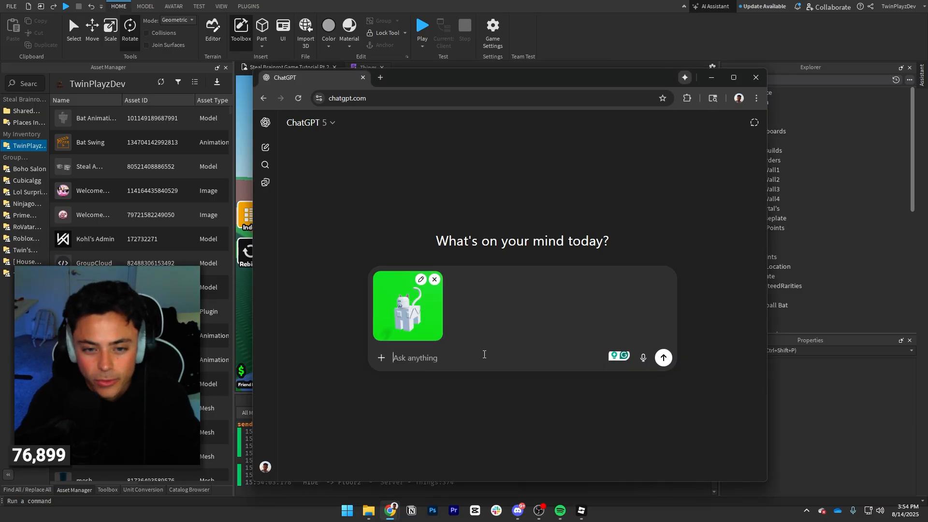
# - Send the request to remove the greenscreen and make a 512 x 512 transparent cat model icon
pyautogui.write('Get re')
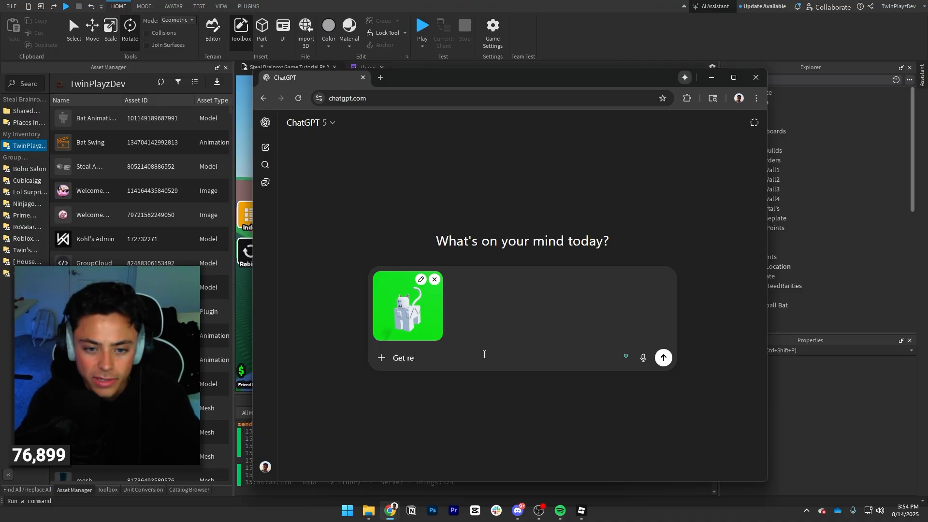
pyautogui.write('id of the gre')
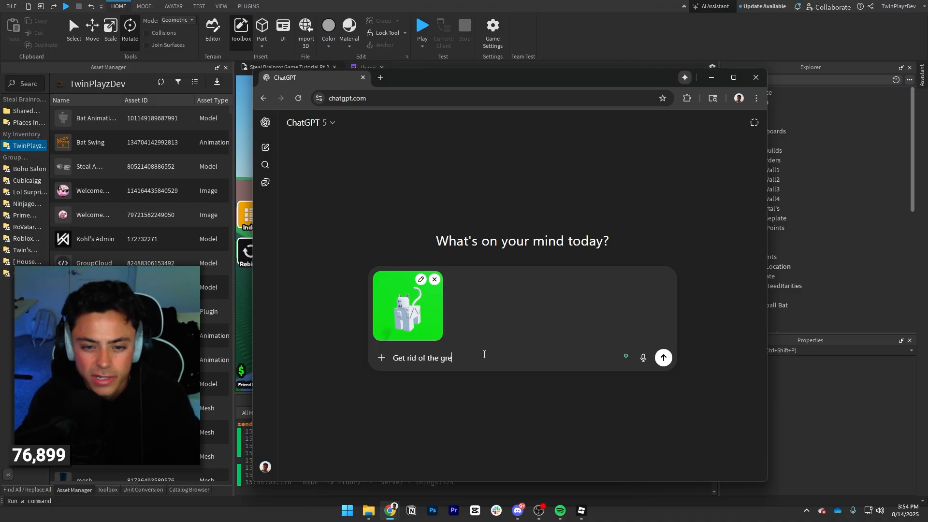
pyautogui.write('enscreen and make')
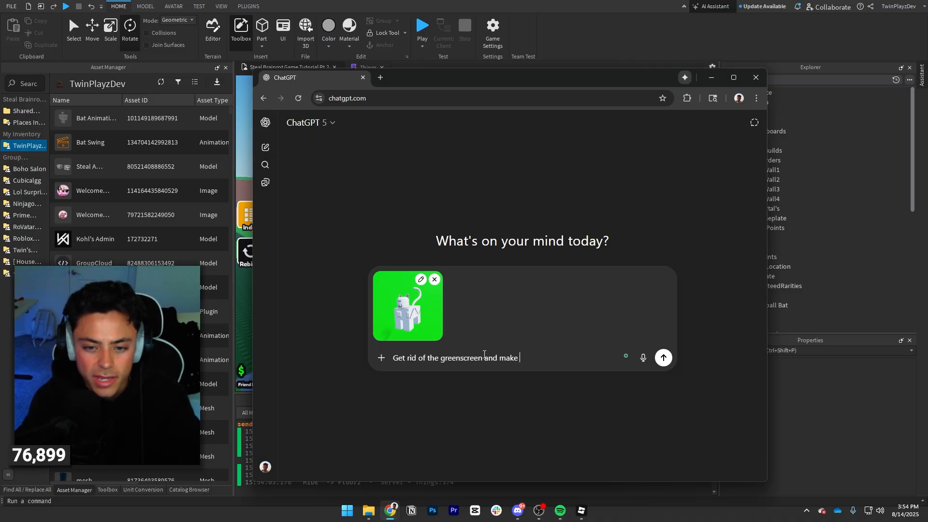
pyautogui.write('a')
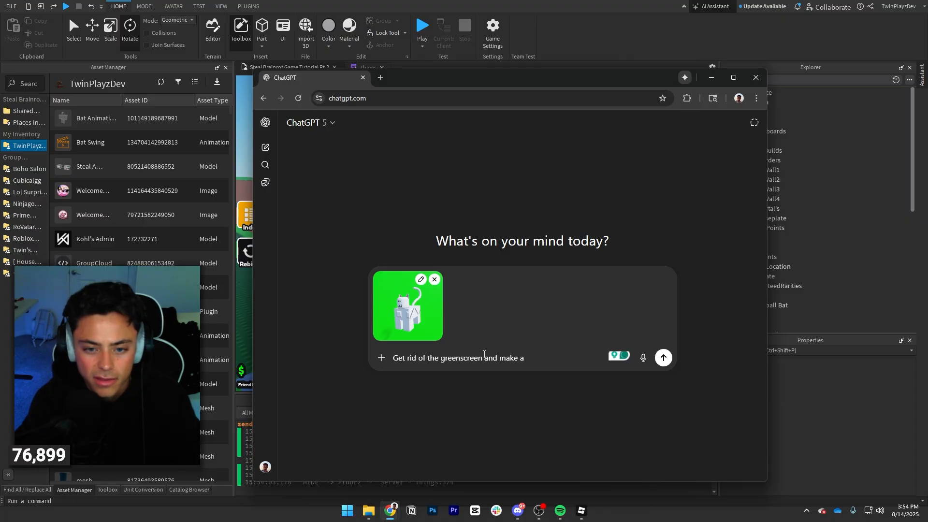
pyautogui.write('this')
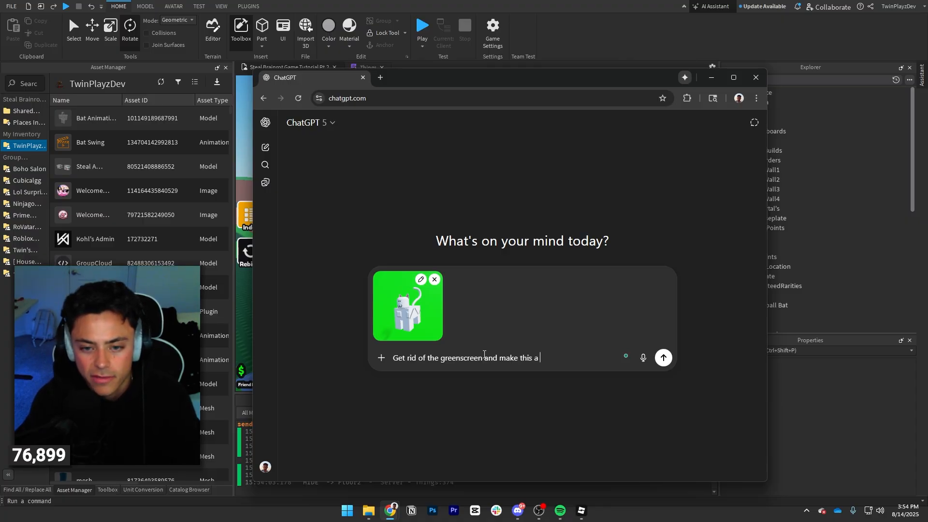
pyautogui.write('512 x 512 icon, transparent with the cut out of the "')
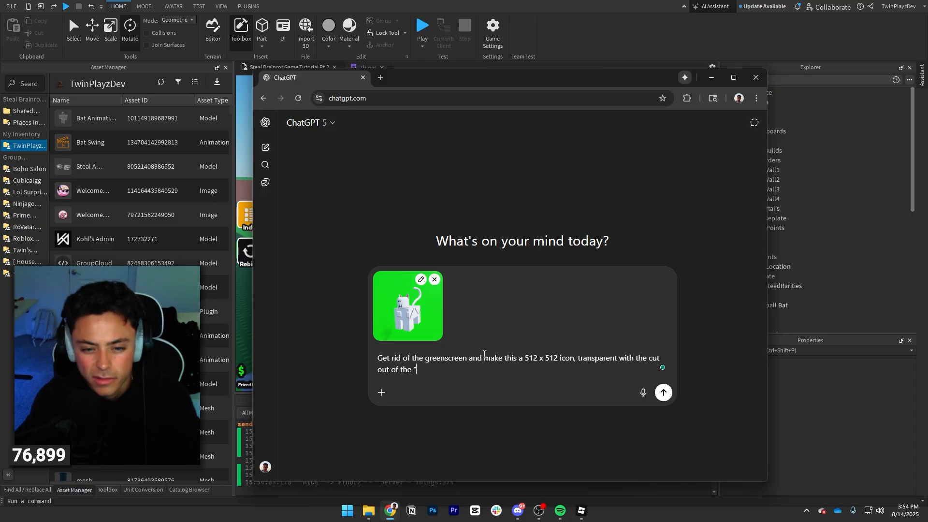
pyautogui.write('cat model"')
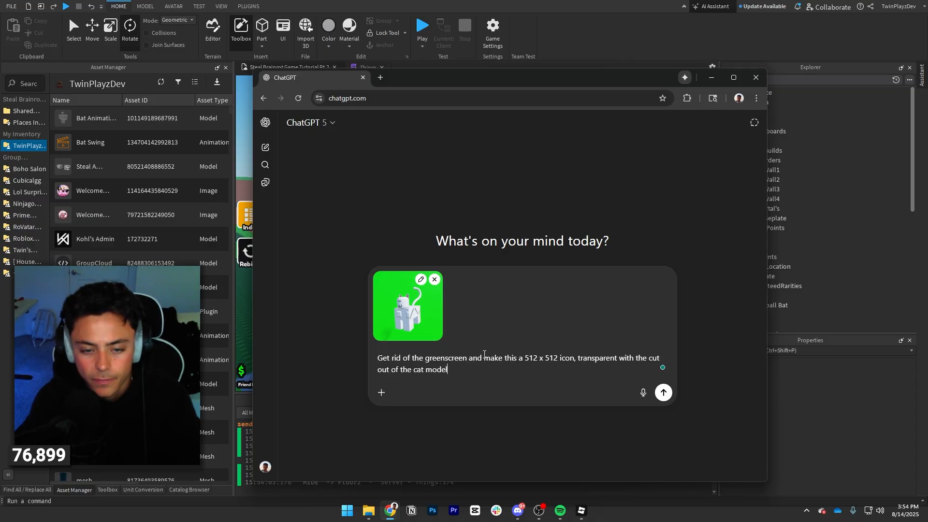
pyautogui.click(662, 392)
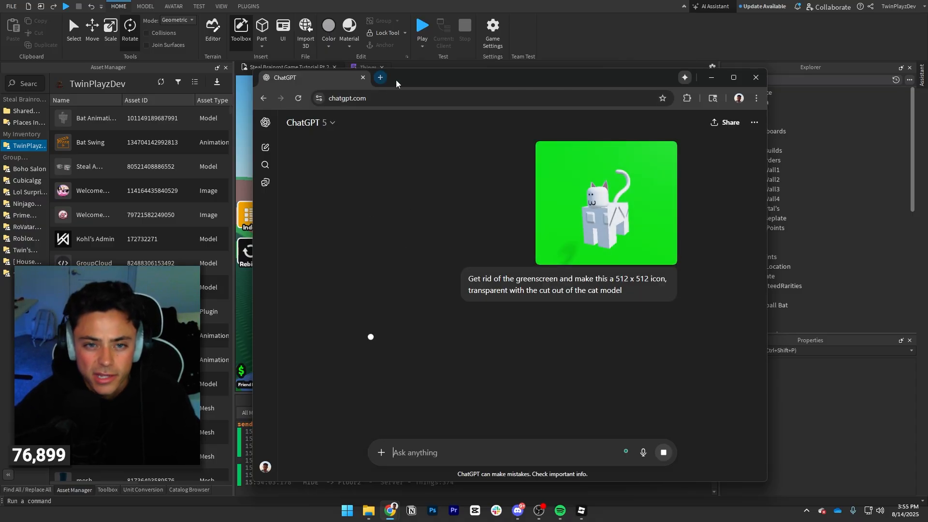
# - Start a new Canva design at a custom size of 512 × 512 px
pyautogui.click(755, 77)
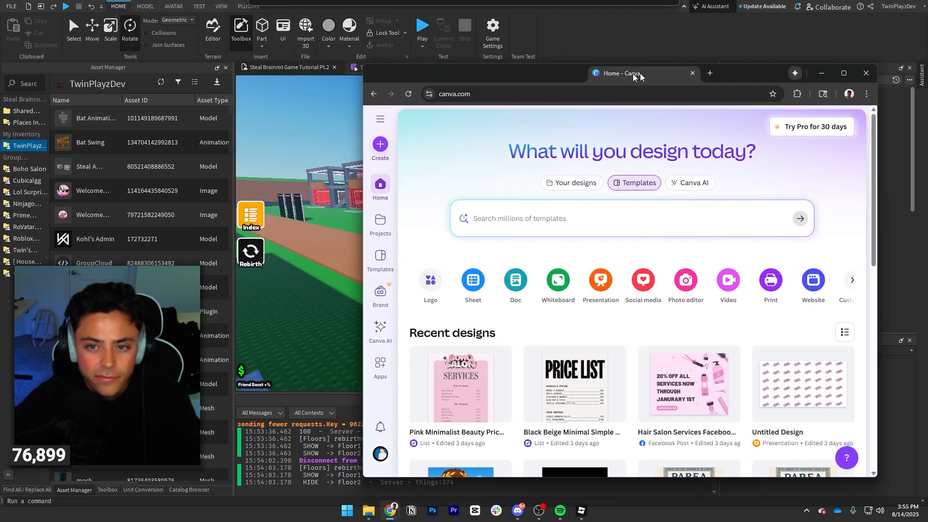
pyautogui.click(380, 146)
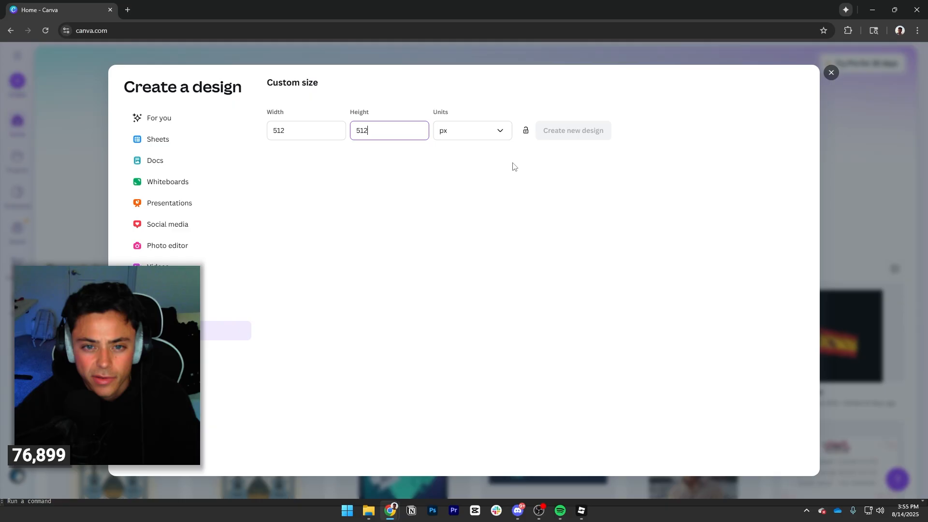
pyautogui.click(571, 130)
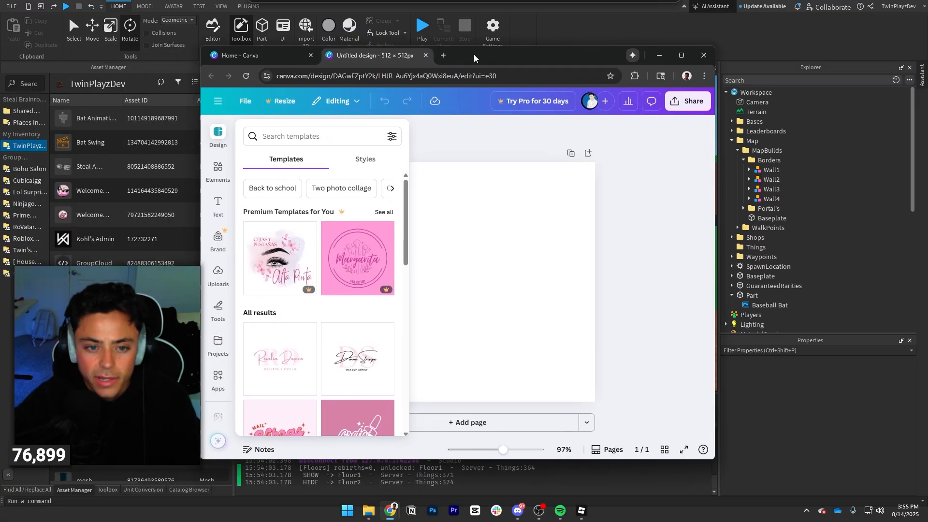
# - Place the green-background cat image into the design and dismiss the Canva Pro offer
pyautogui.click(680, 56)
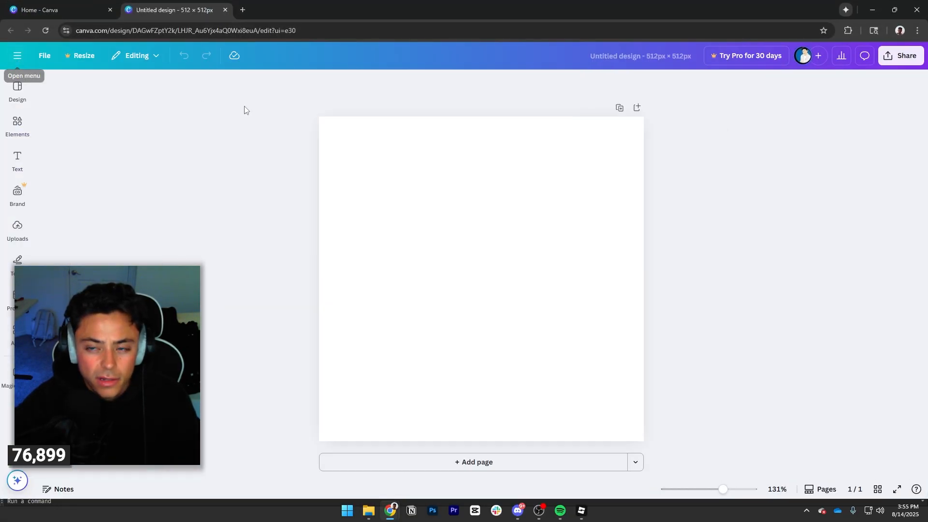
pyautogui.click(17, 231)
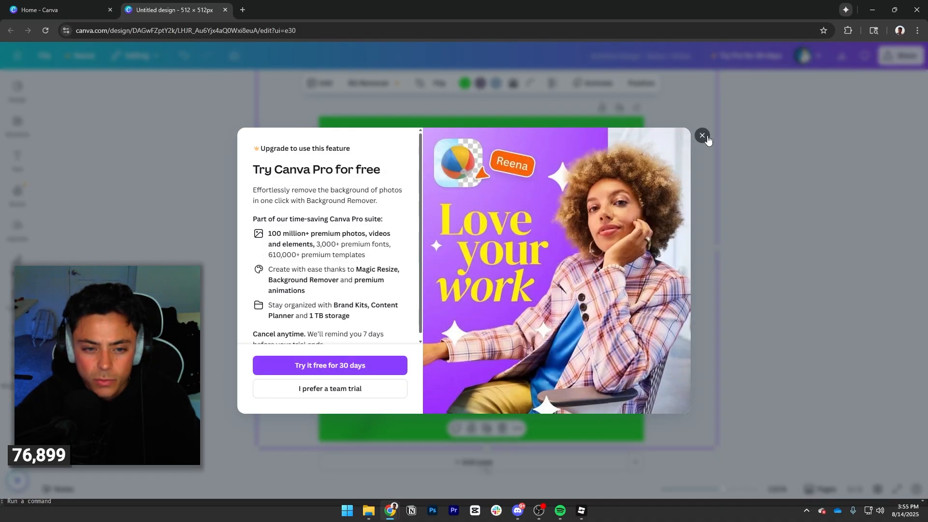
pyautogui.click(703, 137)
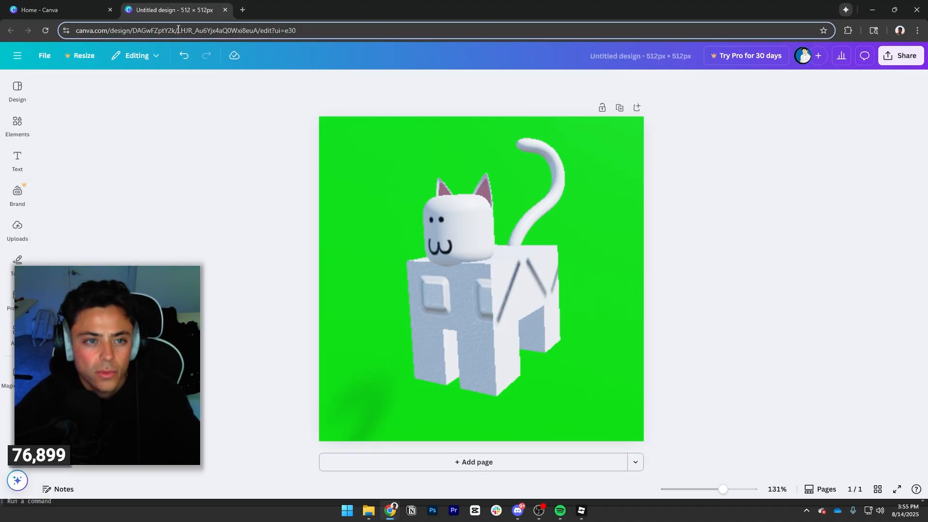
# - Launch the Photopea editor and load the green-background cat screenshot
pyautogui.write('photos')
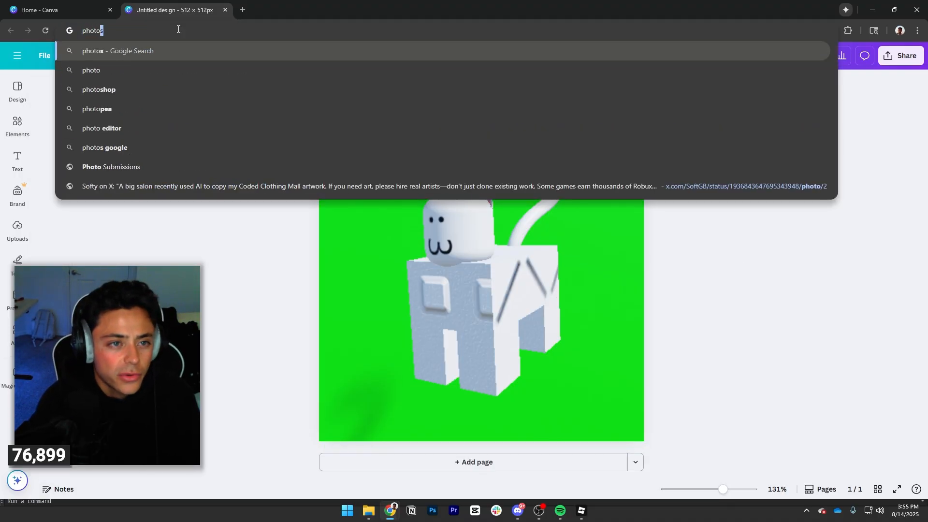
pyautogui.click(96, 110)
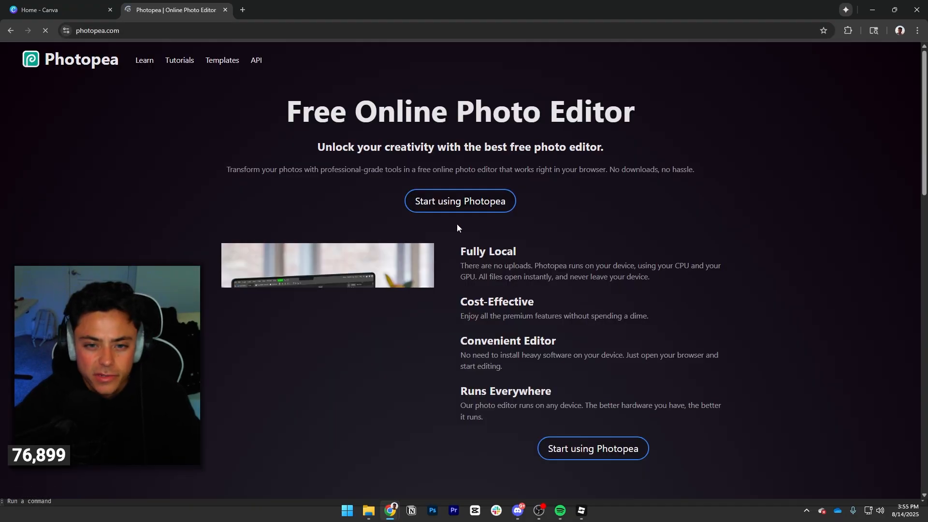
pyautogui.click(461, 201)
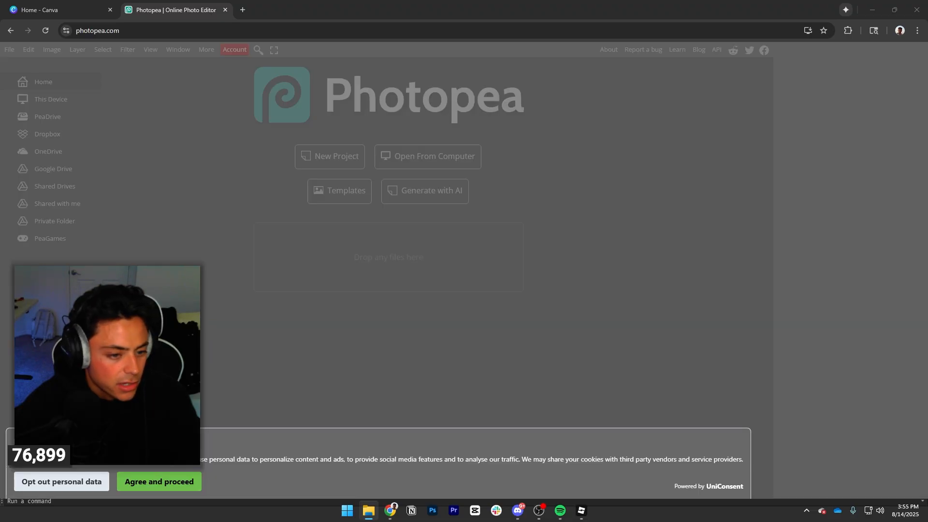
pyautogui.click(159, 481)
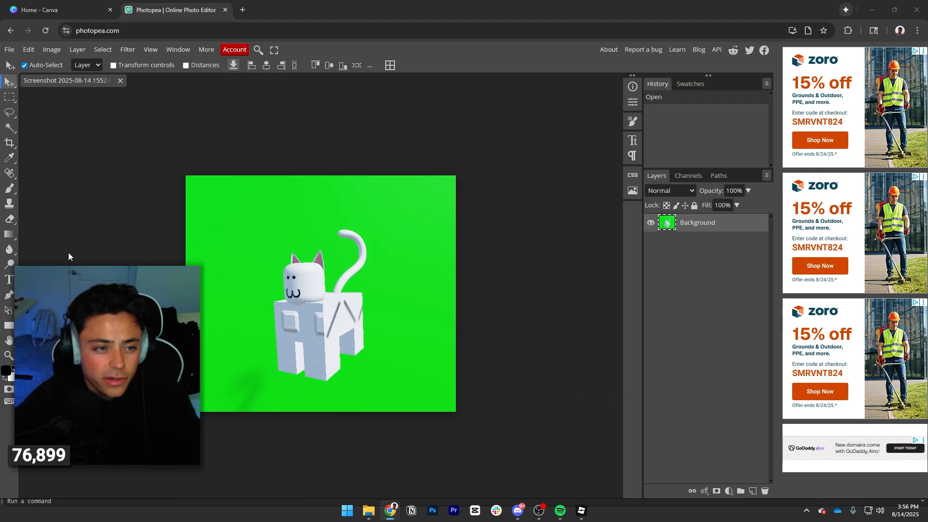
# - Select the cat model using Quick Selection against the green background
pyautogui.click(9, 188)
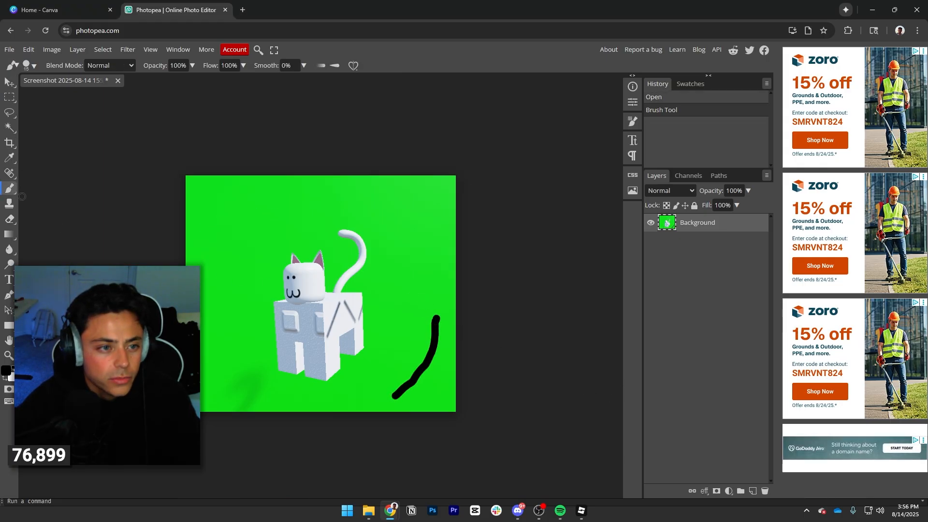
pyautogui.click(10, 126)
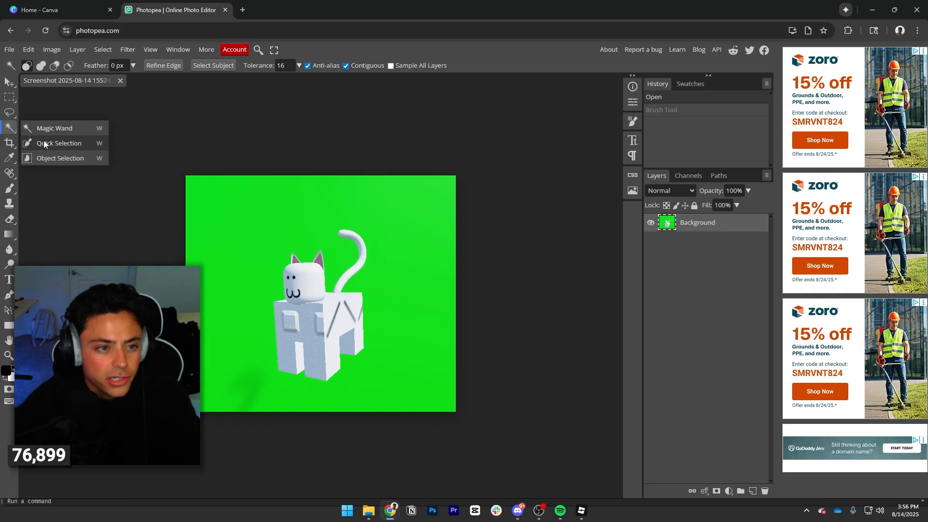
pyautogui.click(58, 143)
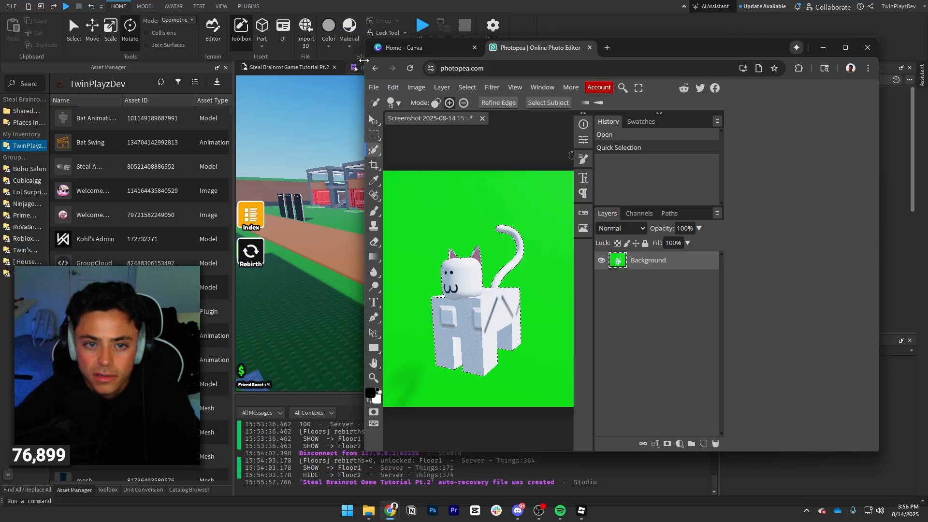
# - Copy the cat to its own layer, hide the green Background layer, and add a drop shadow
pyautogui.click(474, 48)
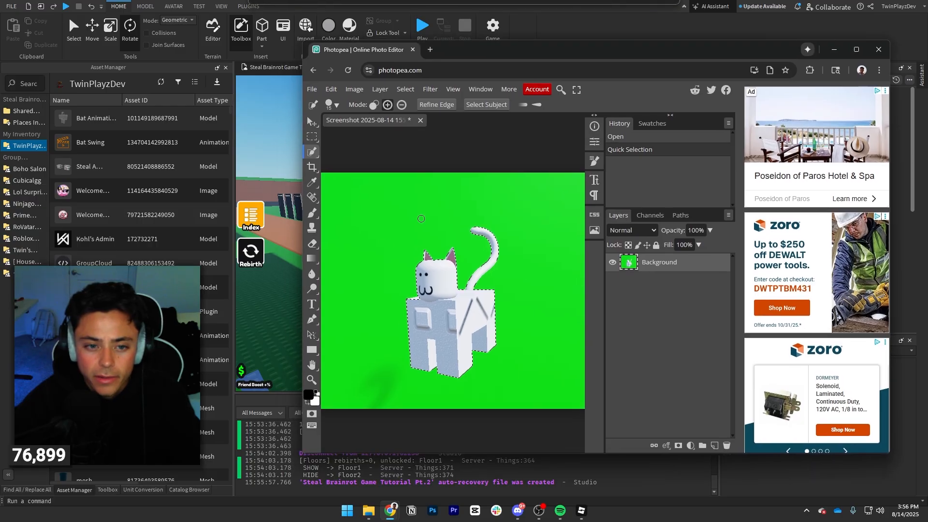
pyautogui.moveTo(580, 308)
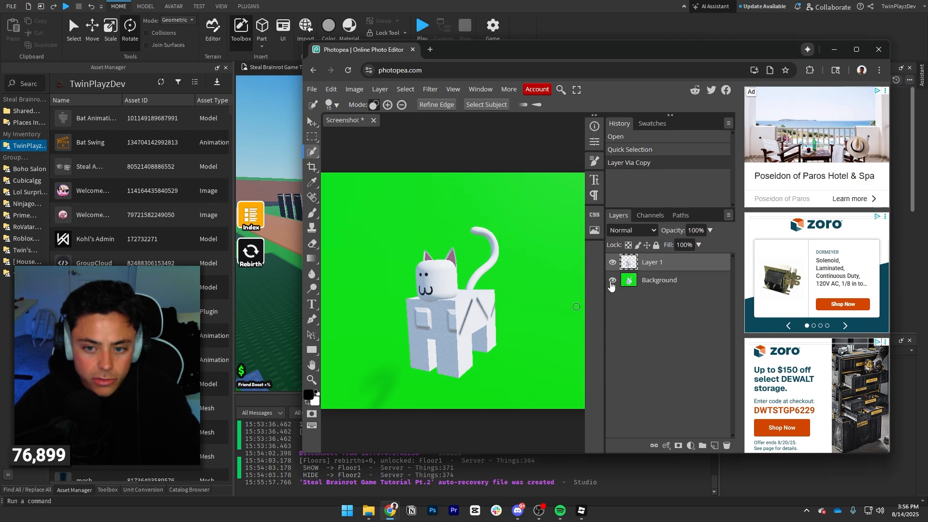
pyautogui.click(613, 281)
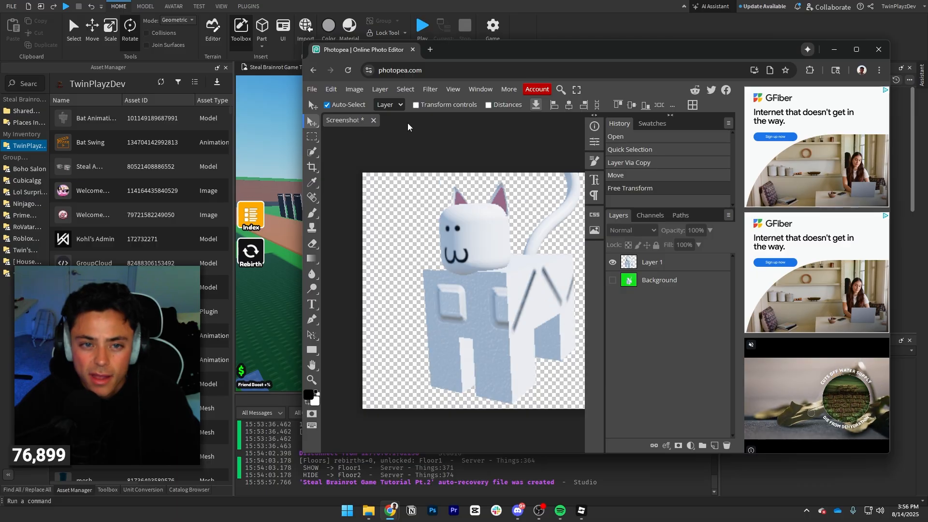
pyautogui.click(666, 445)
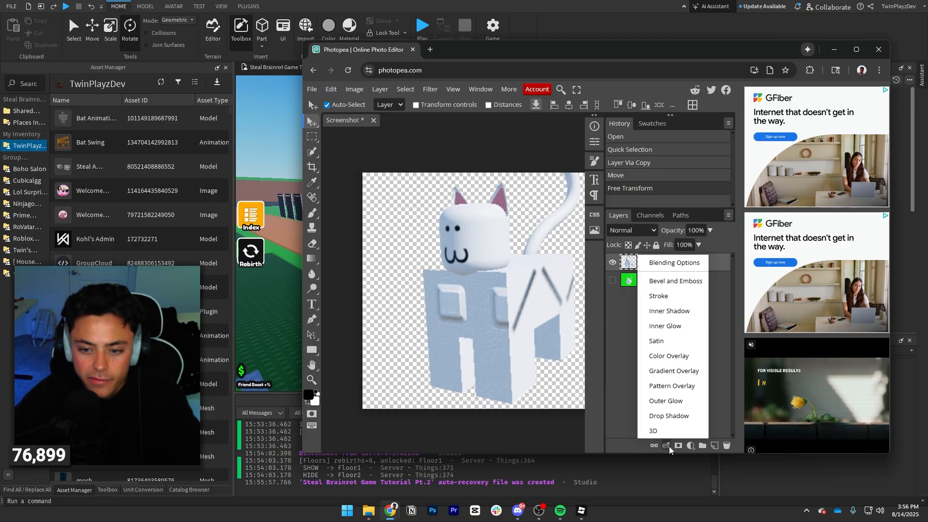
pyautogui.click(669, 416)
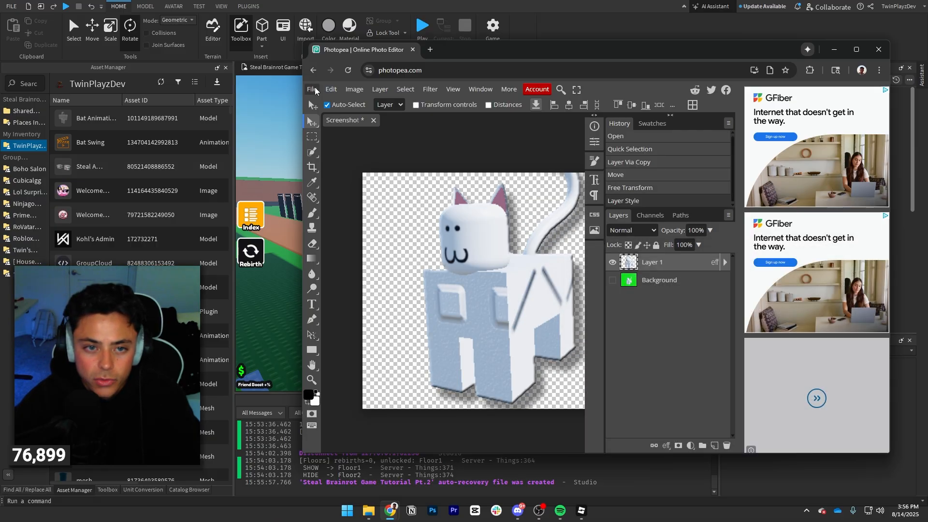
# - Export the isolated cat image as a PNG via File > Export as
pyautogui.click(312, 89)
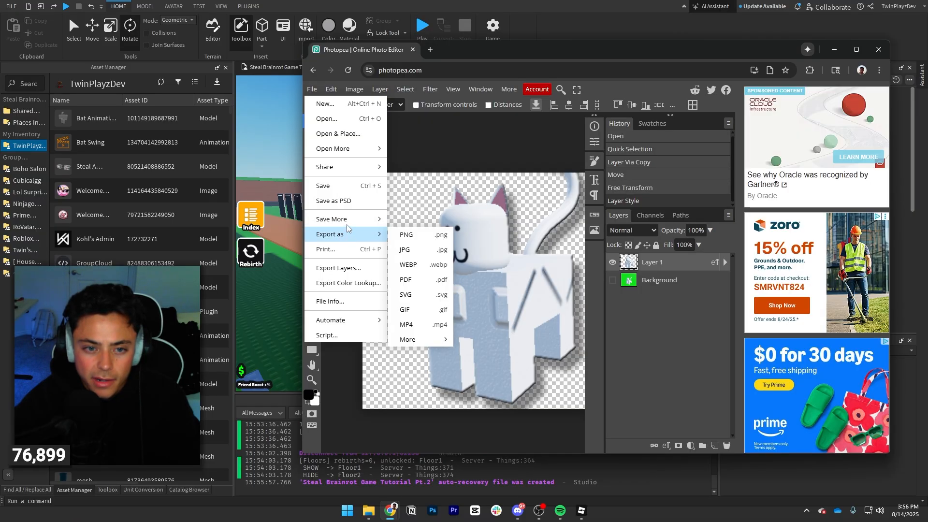
pyautogui.click(406, 234)
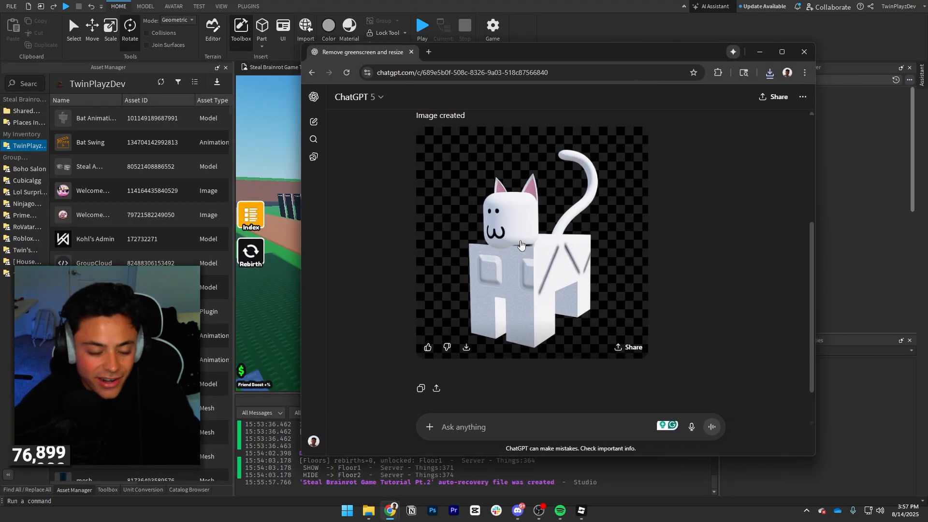
# - Download ChatGPT's generated transparent cat PNG and return to Roblox Studio
pyautogui.click(521, 242)
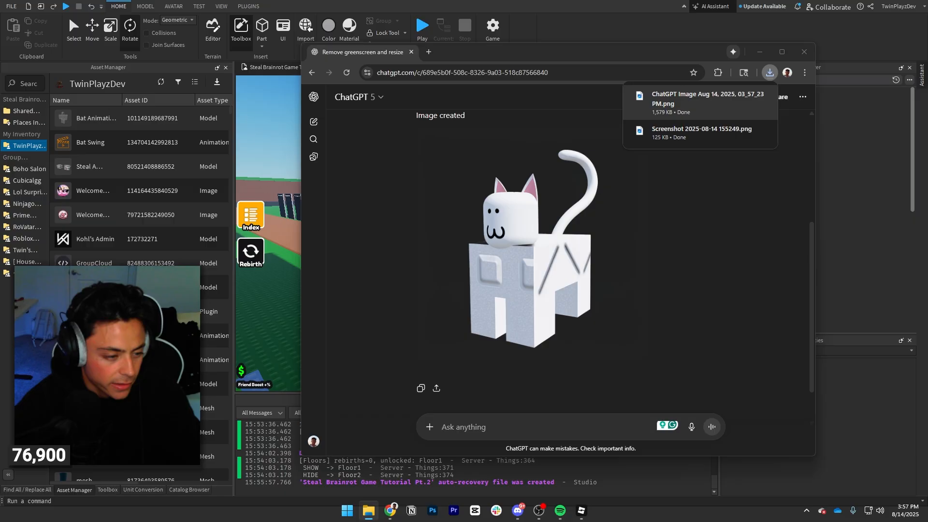
pyautogui.click(803, 53)
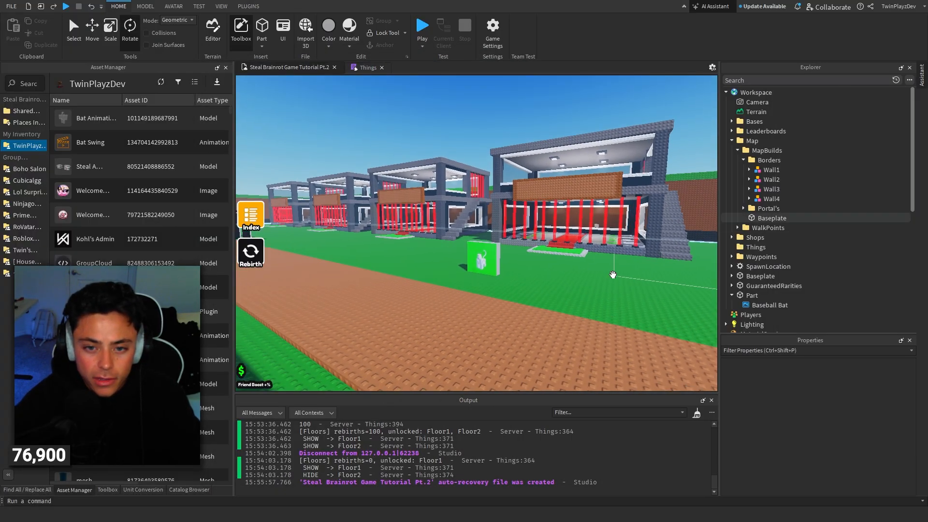
pyautogui.click(771, 304)
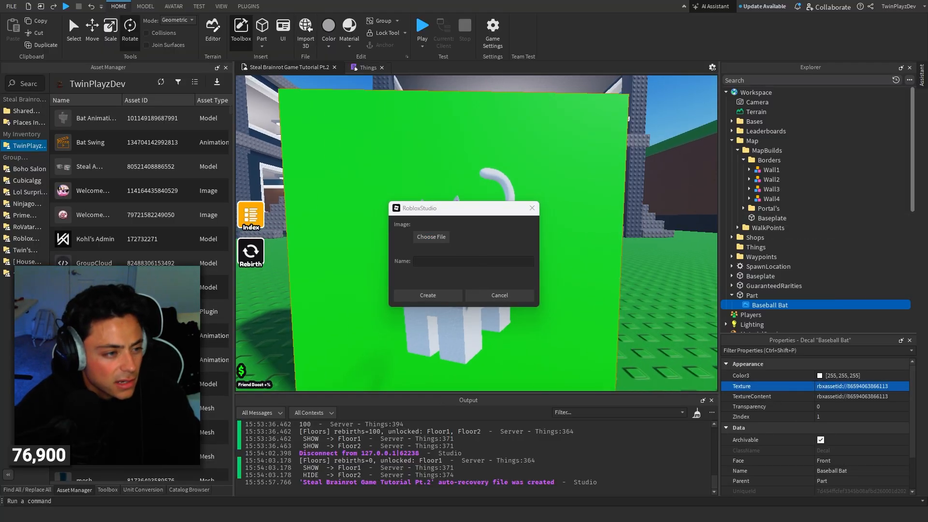
pyautogui.click(430, 237)
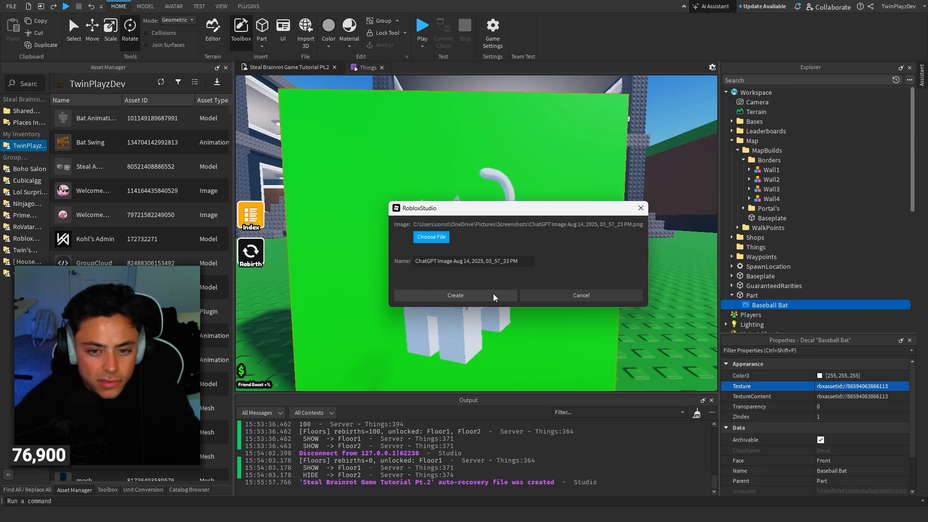
pyautogui.click(455, 295)
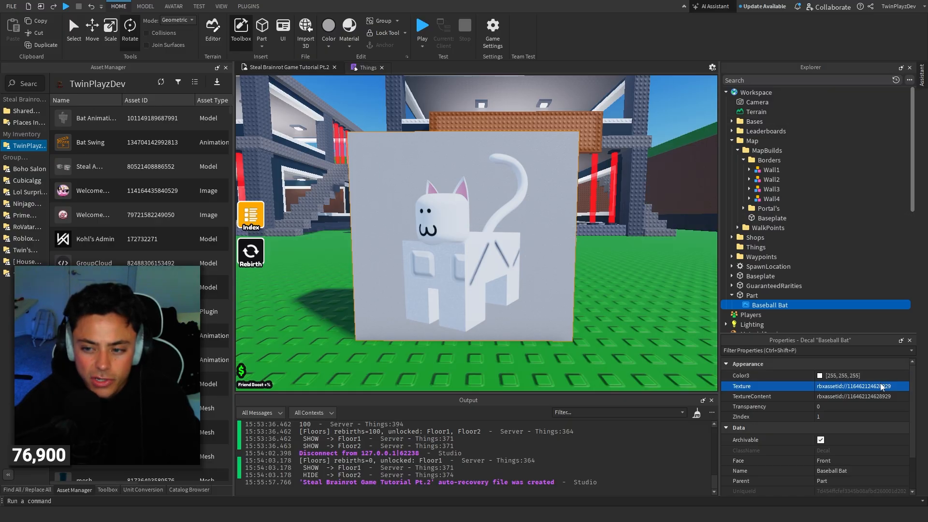
pyautogui.click(367, 66)
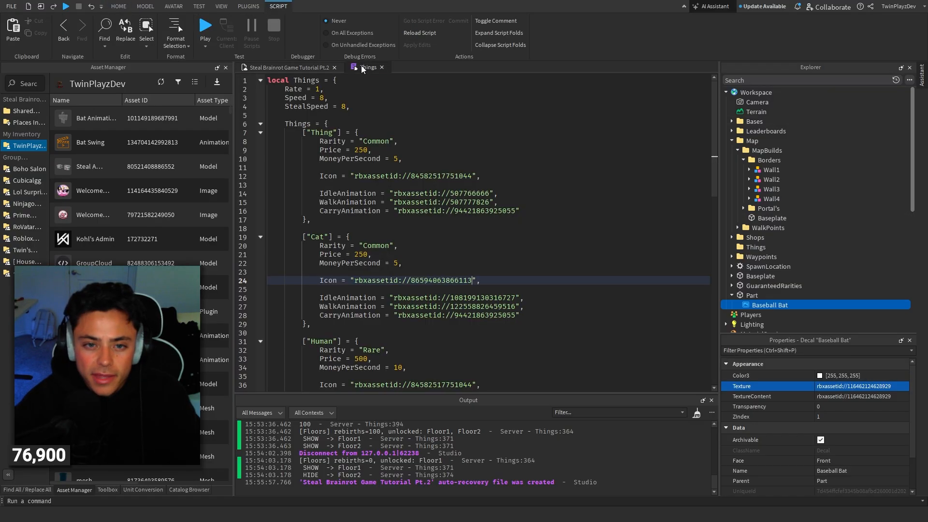
pyautogui.write('116462124628929')
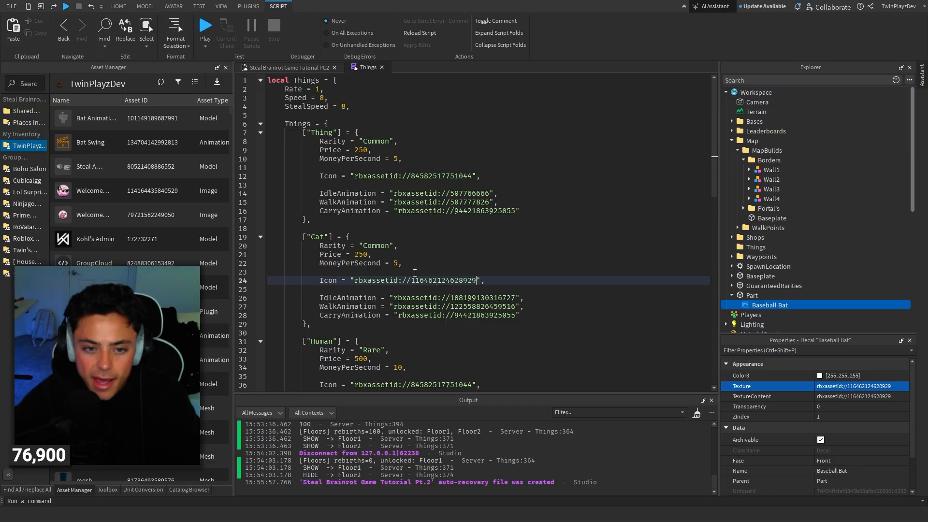
# - Close the extra add-image prompt without uploading and clear the output log
pyautogui.click(118, 6)
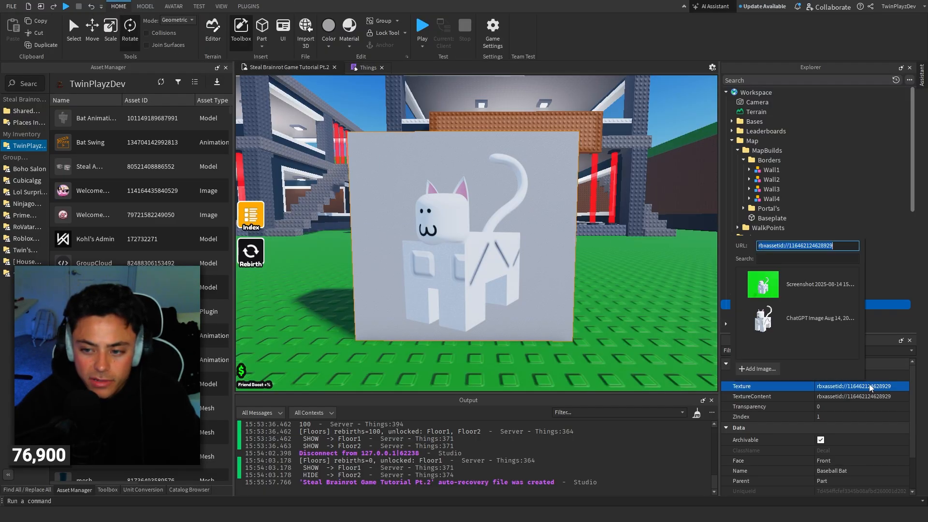
pyautogui.click(757, 369)
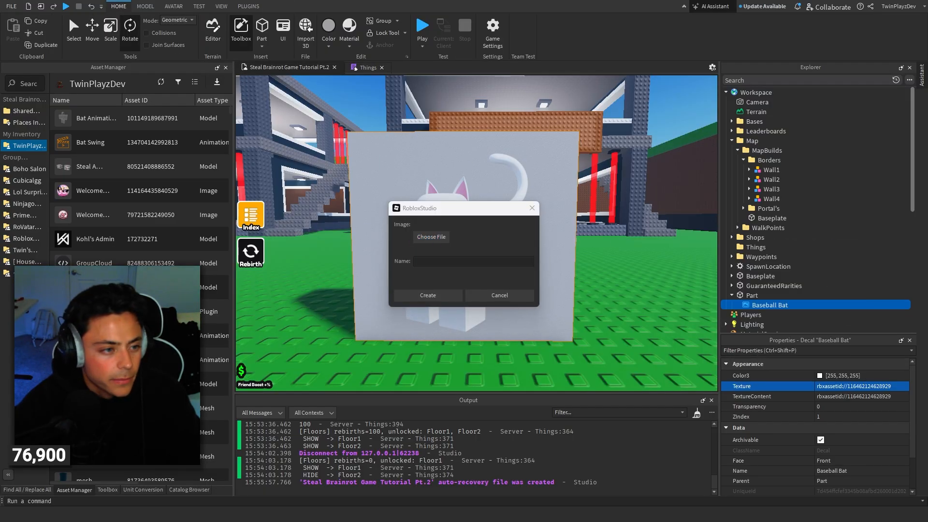
pyautogui.click(431, 237)
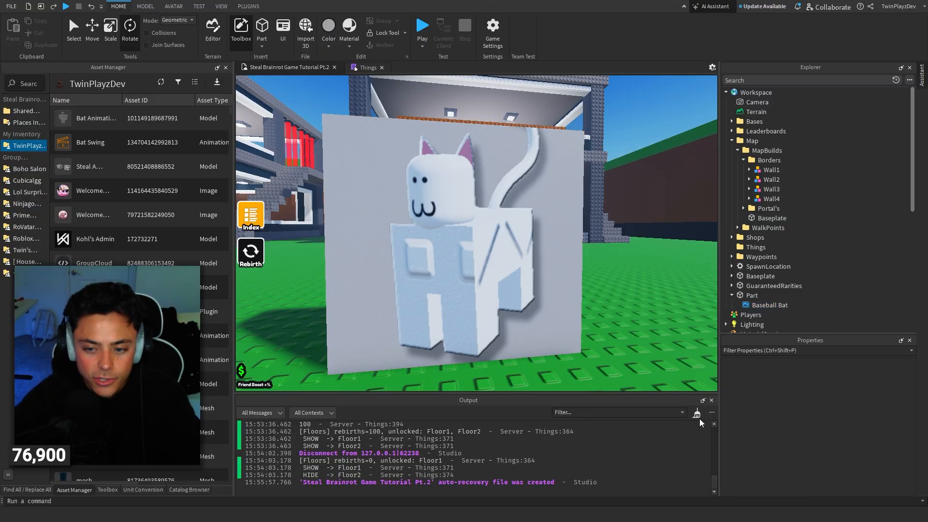
pyautogui.click(697, 413)
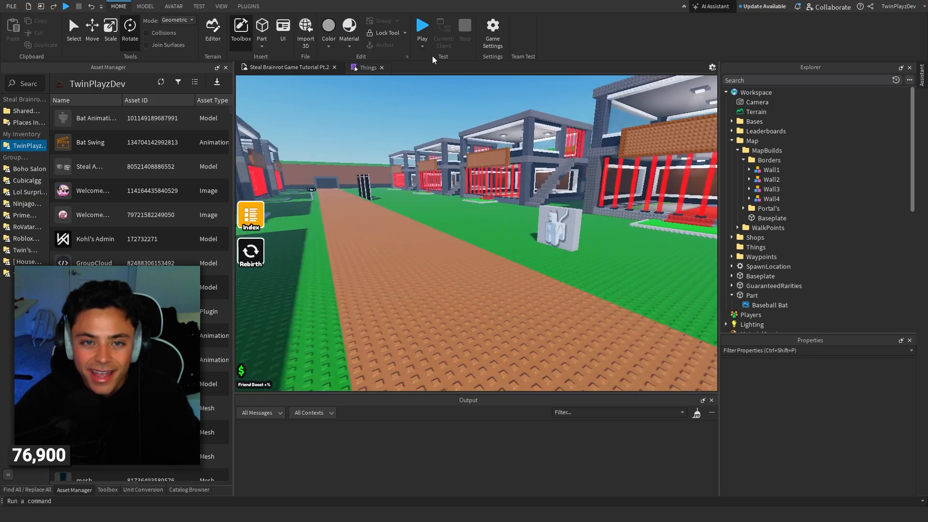
pyautogui.click(423, 25)
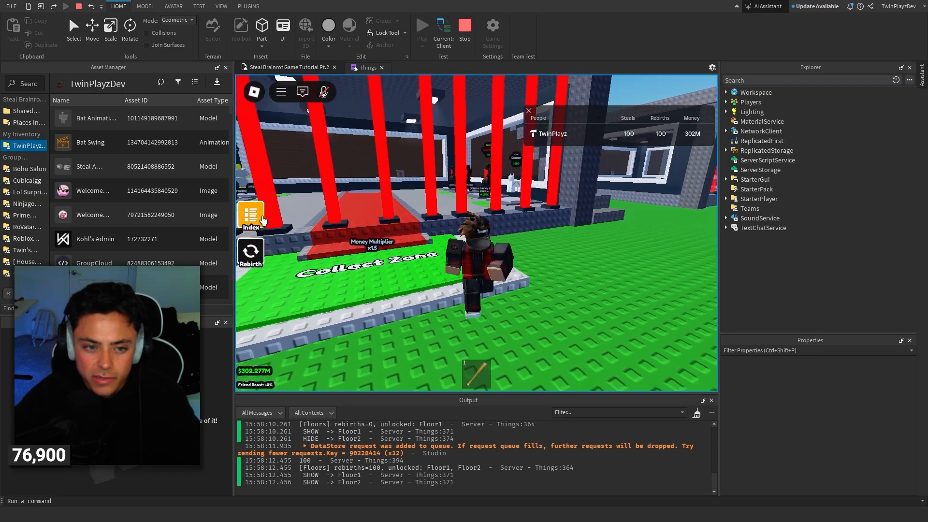
pyautogui.click(250, 214)
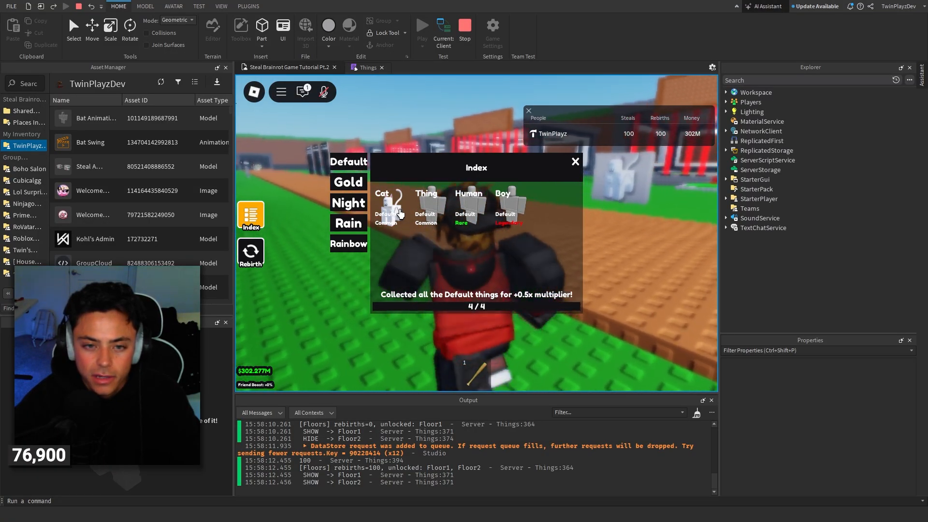
pyautogui.click(348, 223)
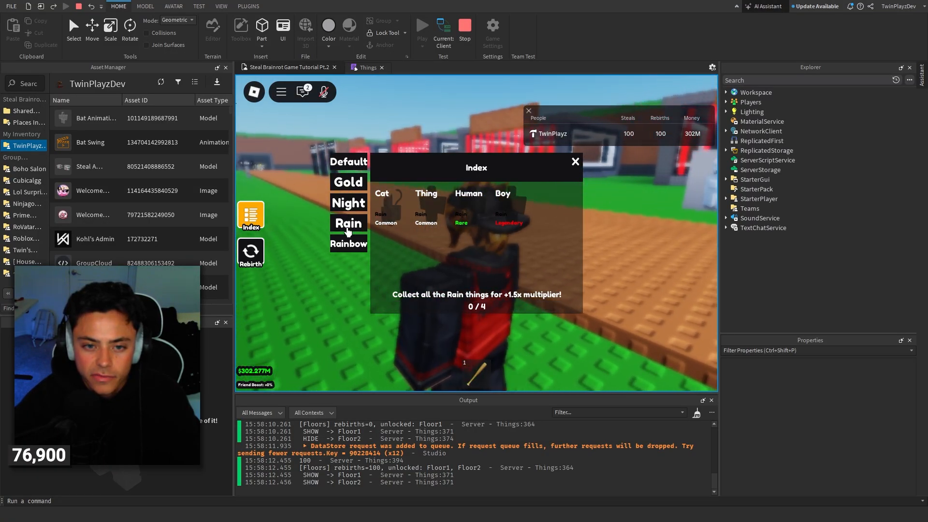
pyautogui.click(348, 182)
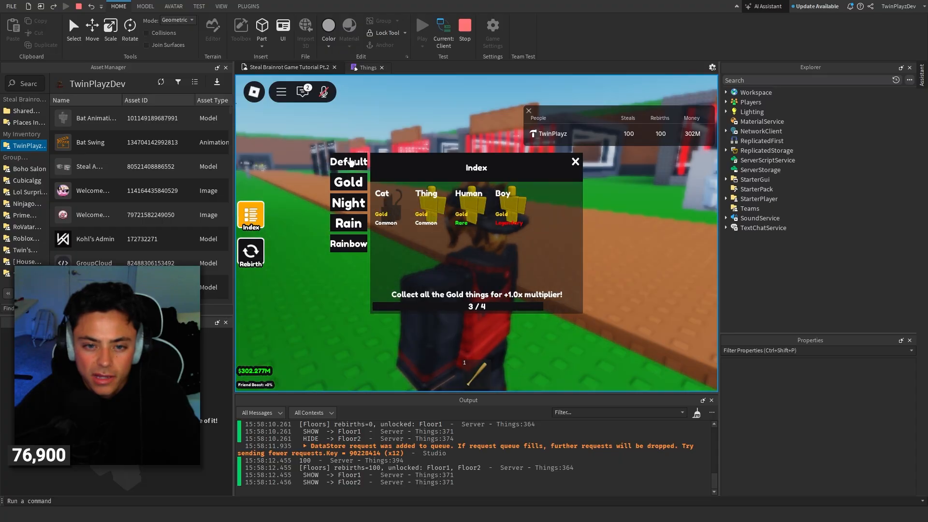
pyautogui.click(349, 244)
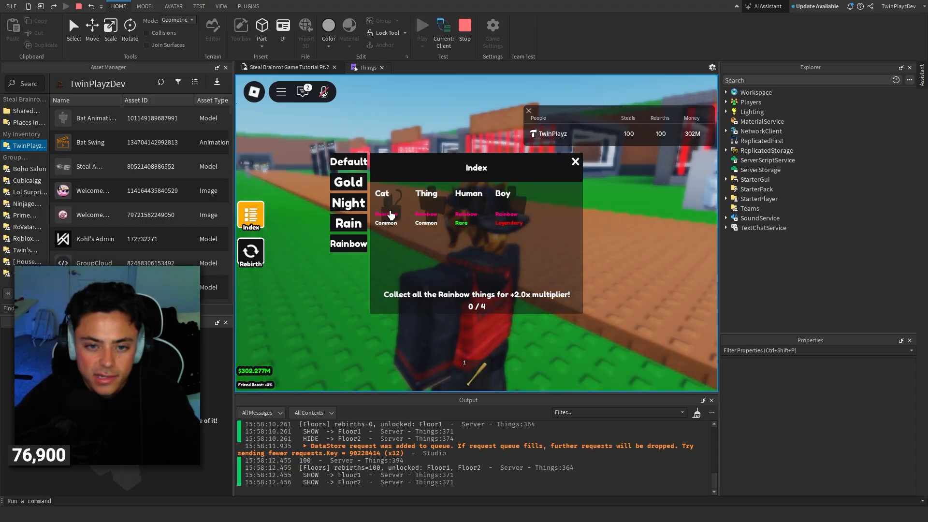
pyautogui.click(348, 168)
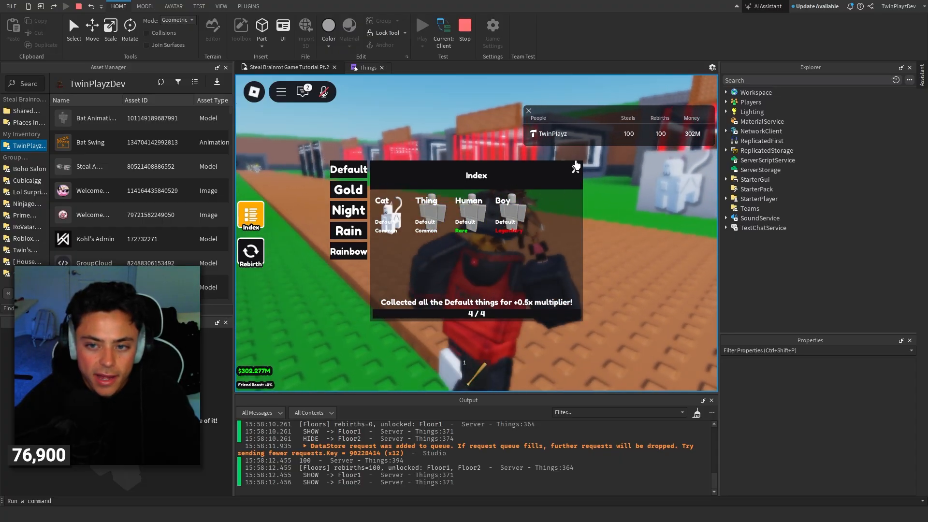
pyautogui.click(574, 166)
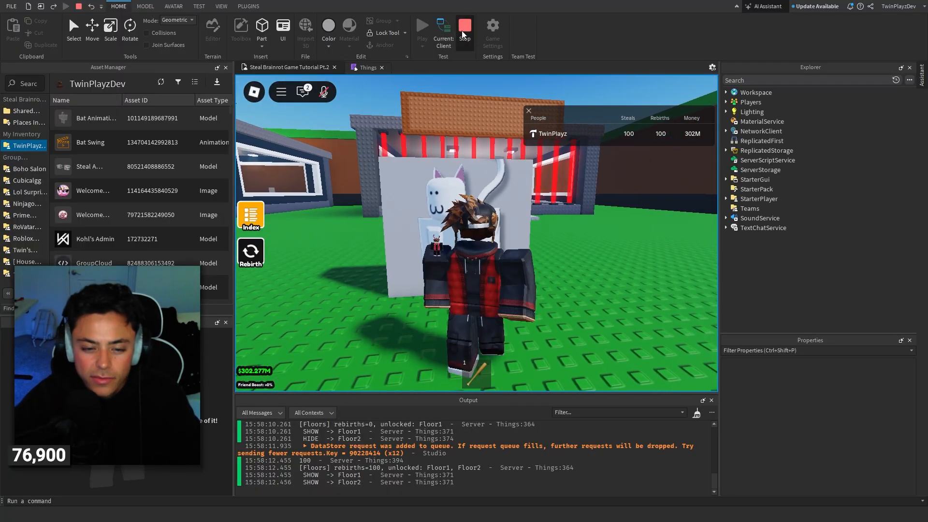
pyautogui.click(465, 28)
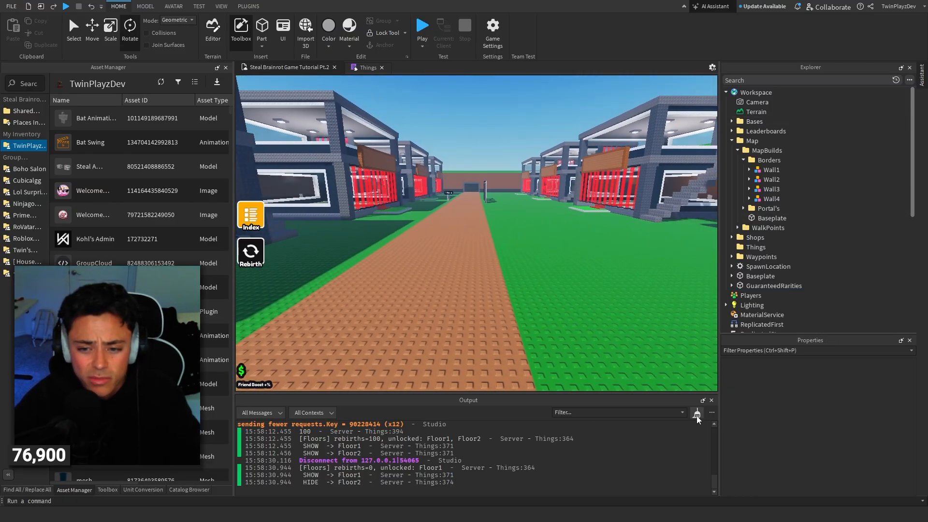
# - Scroll the Things module to its top-level Rate, Speed and StealSpeed settings and select StealSpeed
pyautogui.click(368, 67)
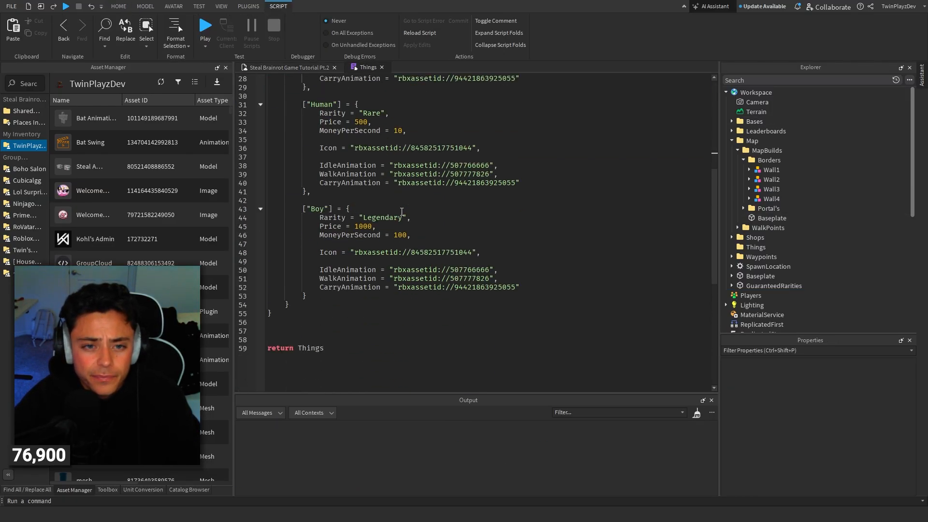
pyautogui.scroll(3)
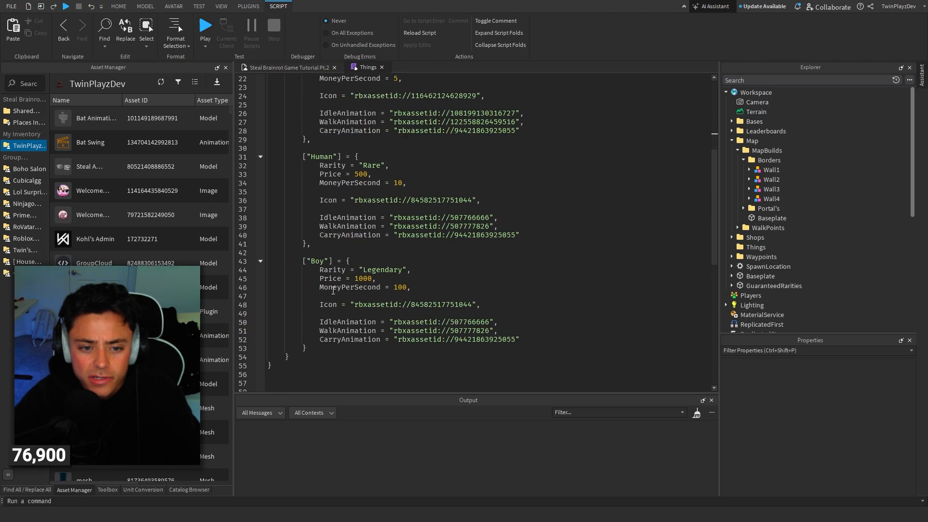
pyautogui.scroll(-3)
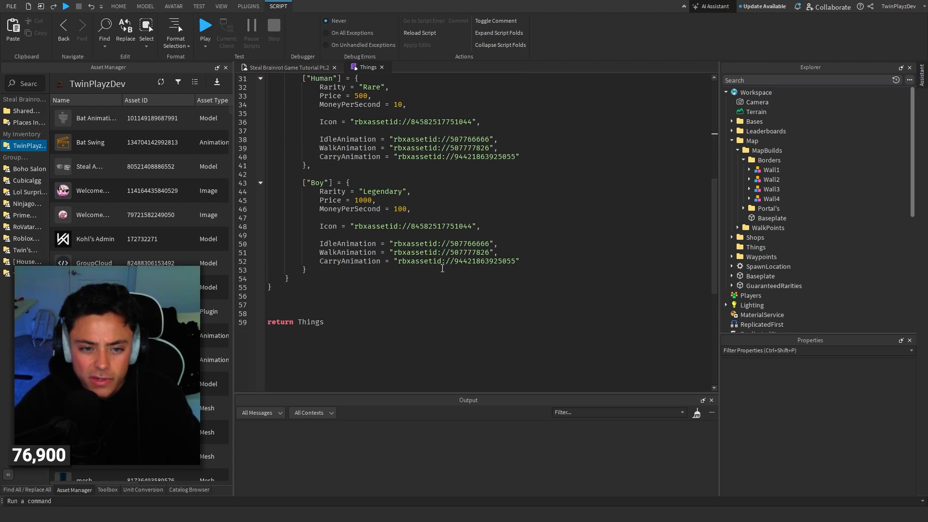
pyautogui.scroll(3)
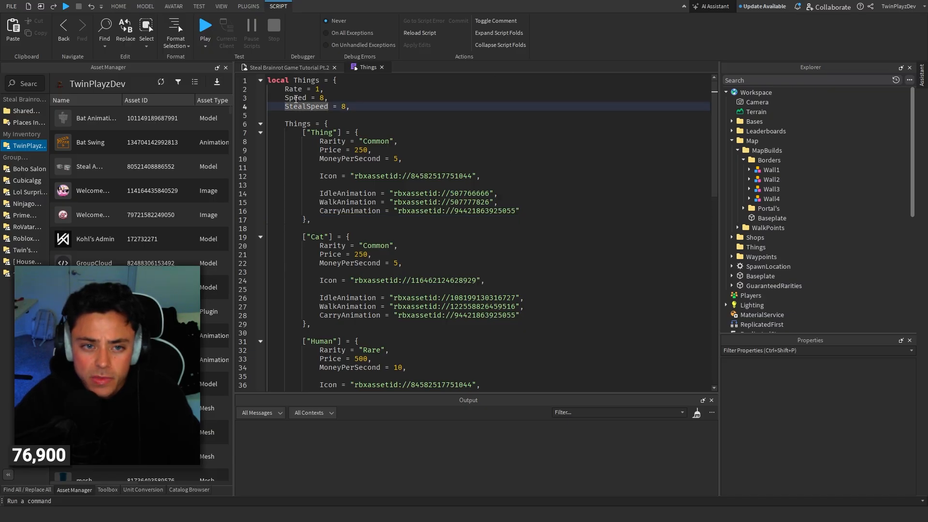
pyautogui.doubleClick(307, 107)
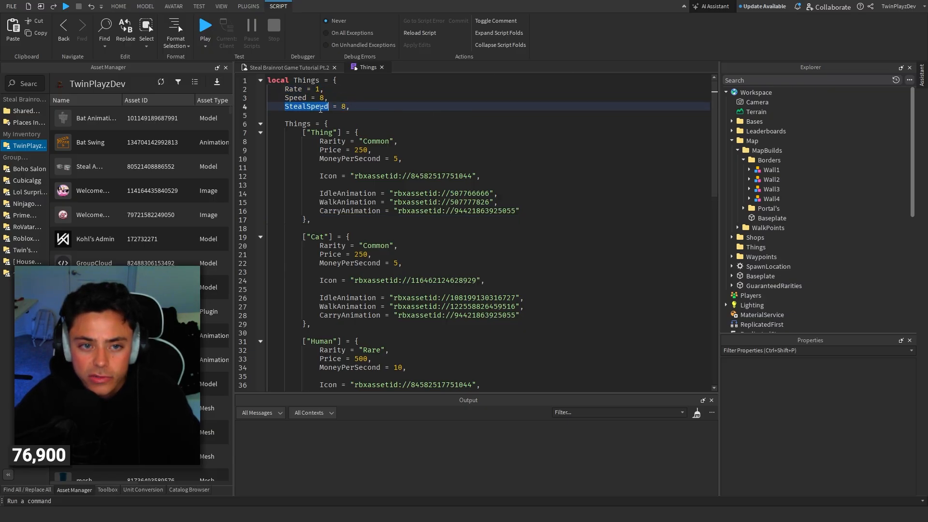